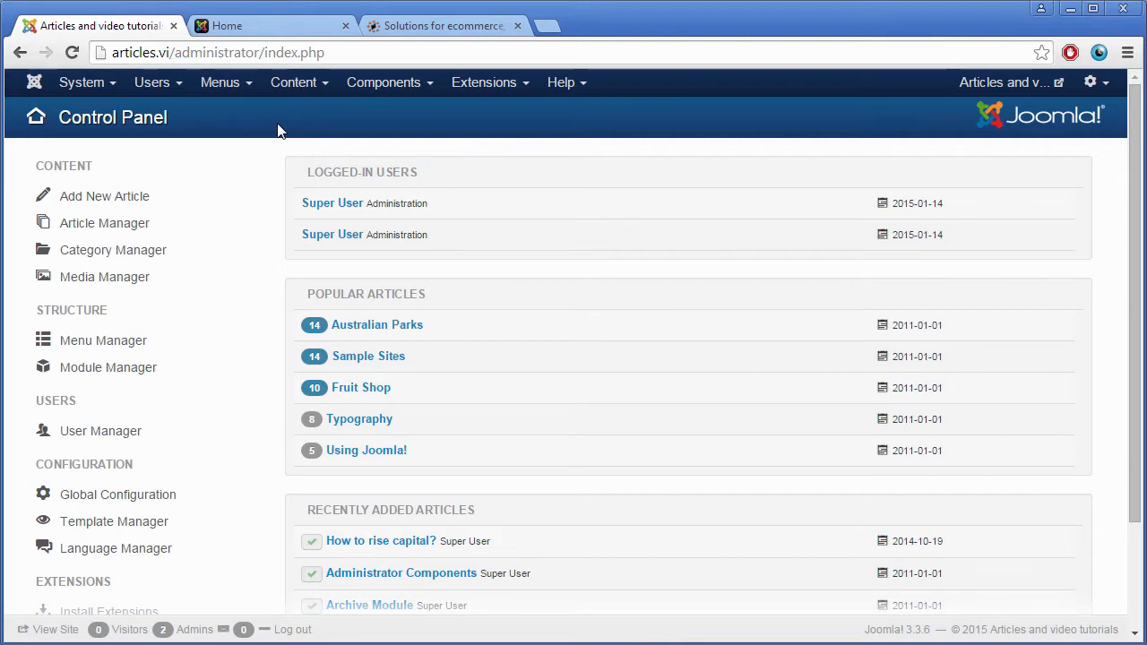
{"action": "mouse_move", "coordinate": [305, 116]}
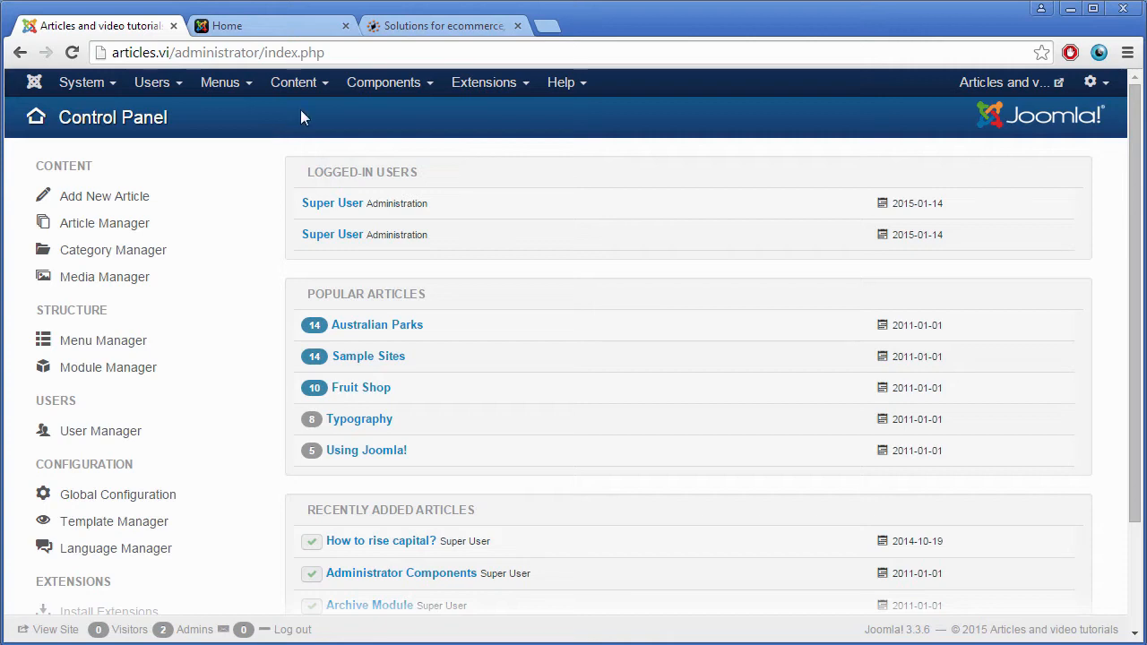
Step: Download the CrowdFunding Lite Package v1.10.1 for Joomla 3.x from ITPrism's CrowdFunding Platform page
{"action": "left_click", "coordinate": [439, 25]}
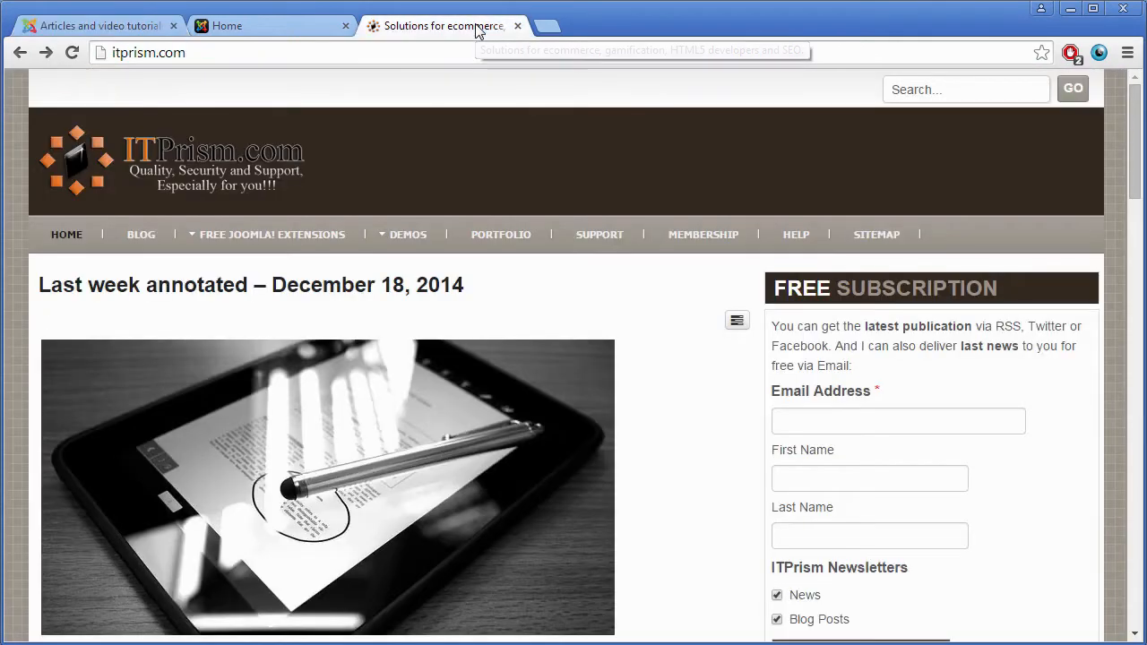
{"action": "left_click", "coordinate": [236, 52]}
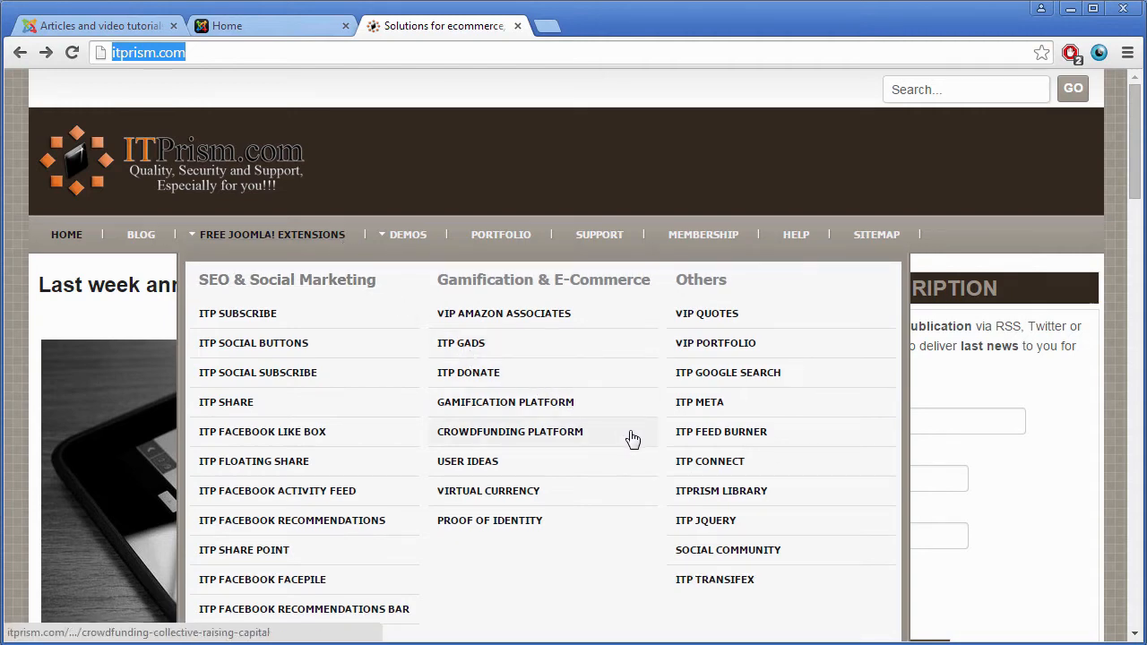
{"action": "left_click", "coordinate": [509, 430]}
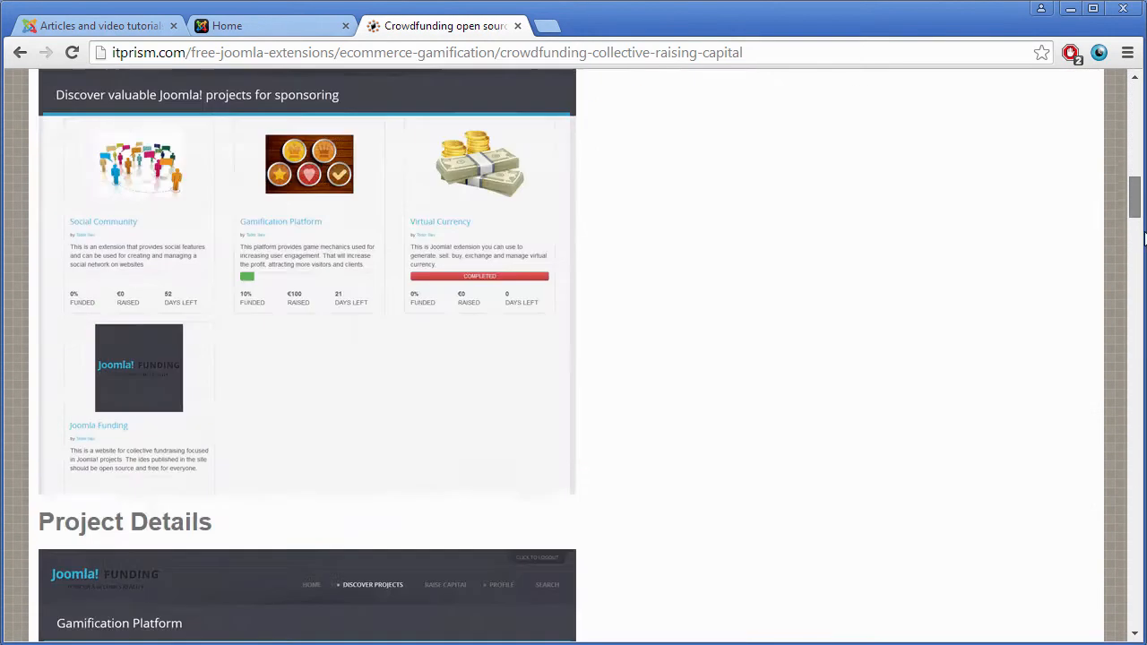
{"action": "scroll", "scroll_direction": "down", "scroll_amount": 3}
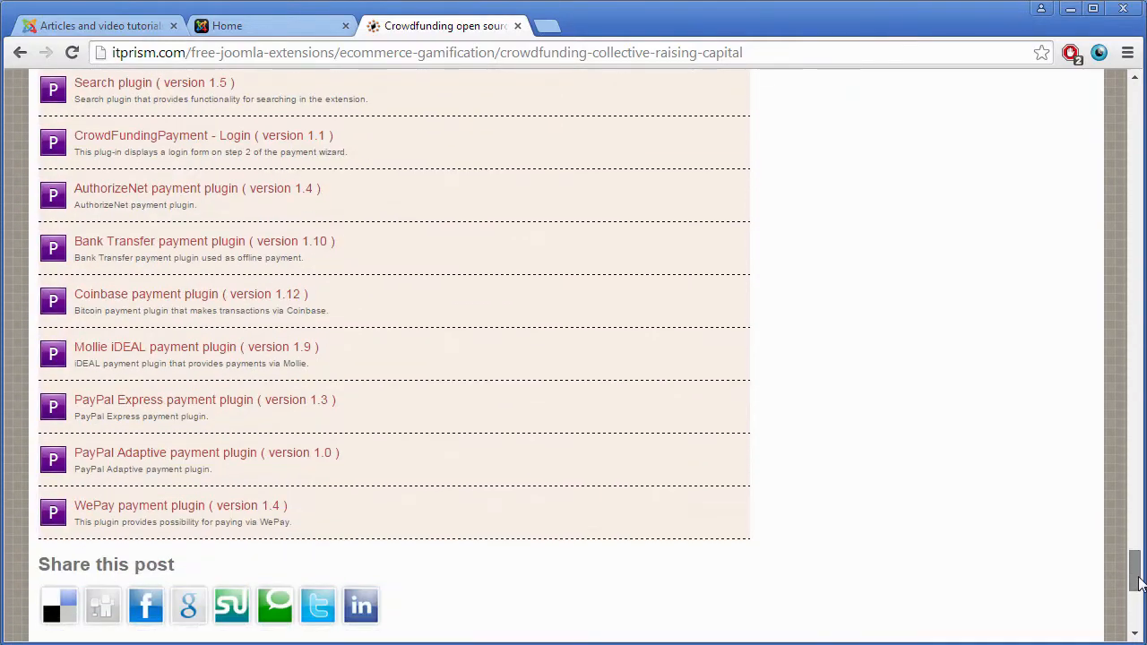
{"action": "scroll", "scroll_direction": "up", "scroll_amount": 3}
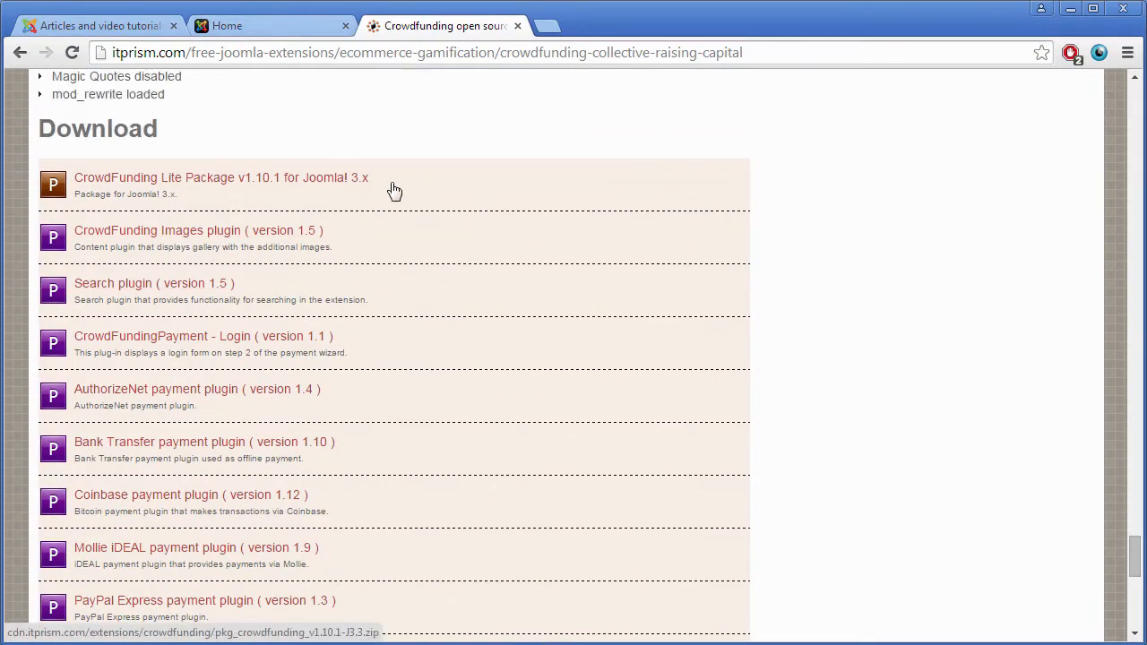
{"action": "mouse_move", "coordinate": [362, 183]}
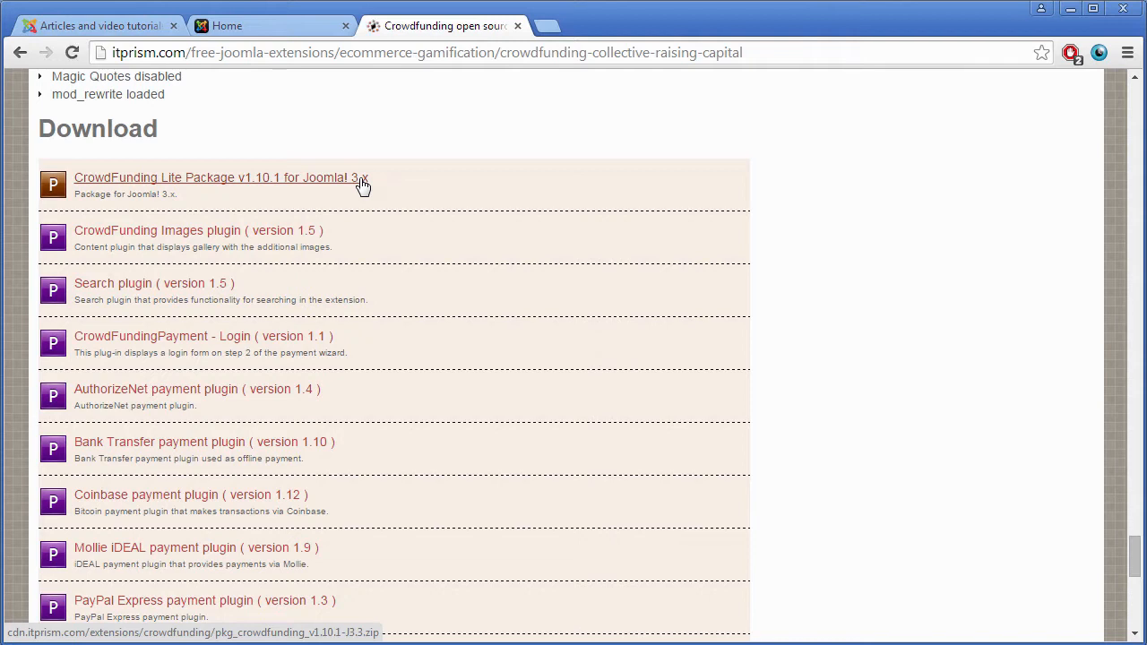
{"action": "left_click", "coordinate": [215, 178]}
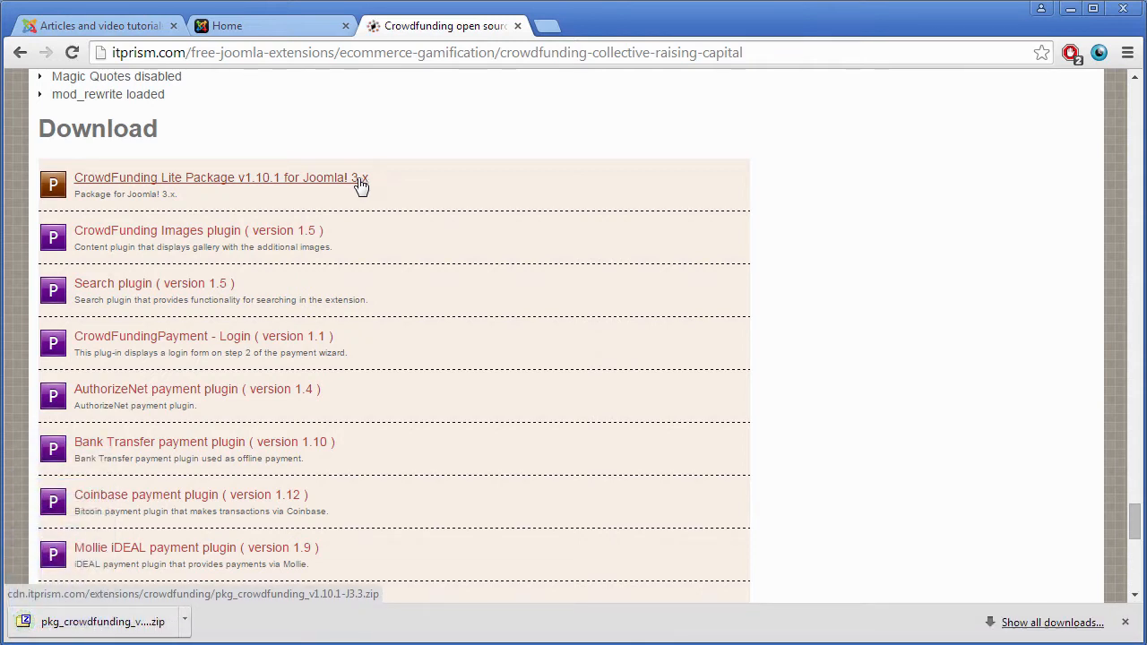
{"action": "mouse_move", "coordinate": [312, 159]}
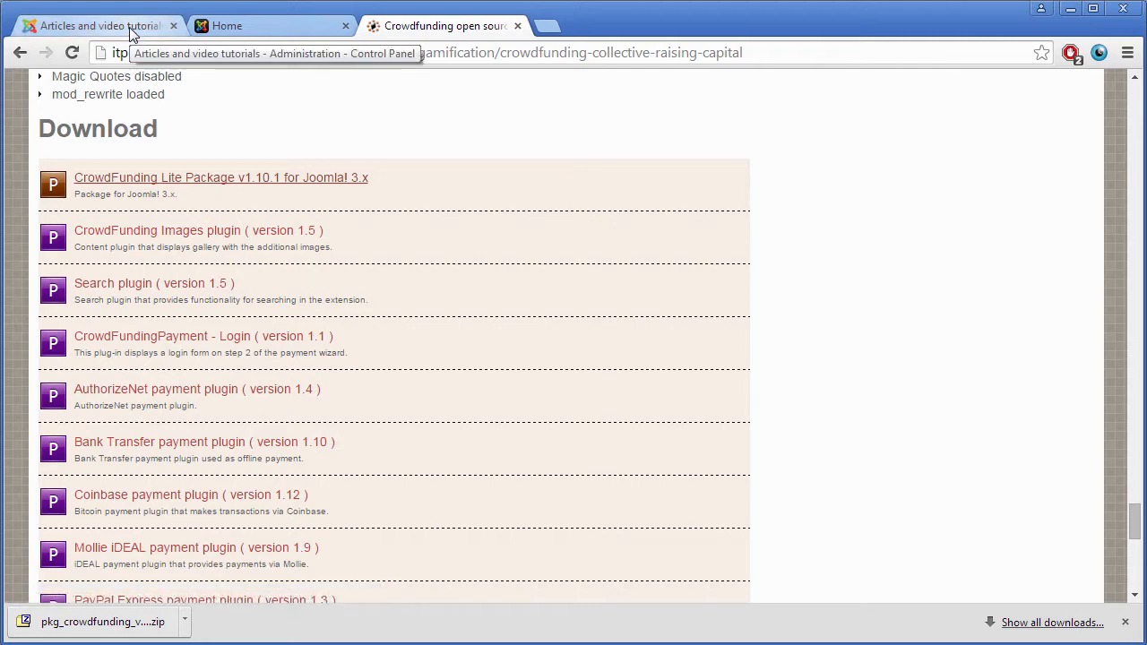
Step: Return to the Joomla administrator and go to Extensions > Extension Manager
{"action": "left_click", "coordinate": [99, 25]}
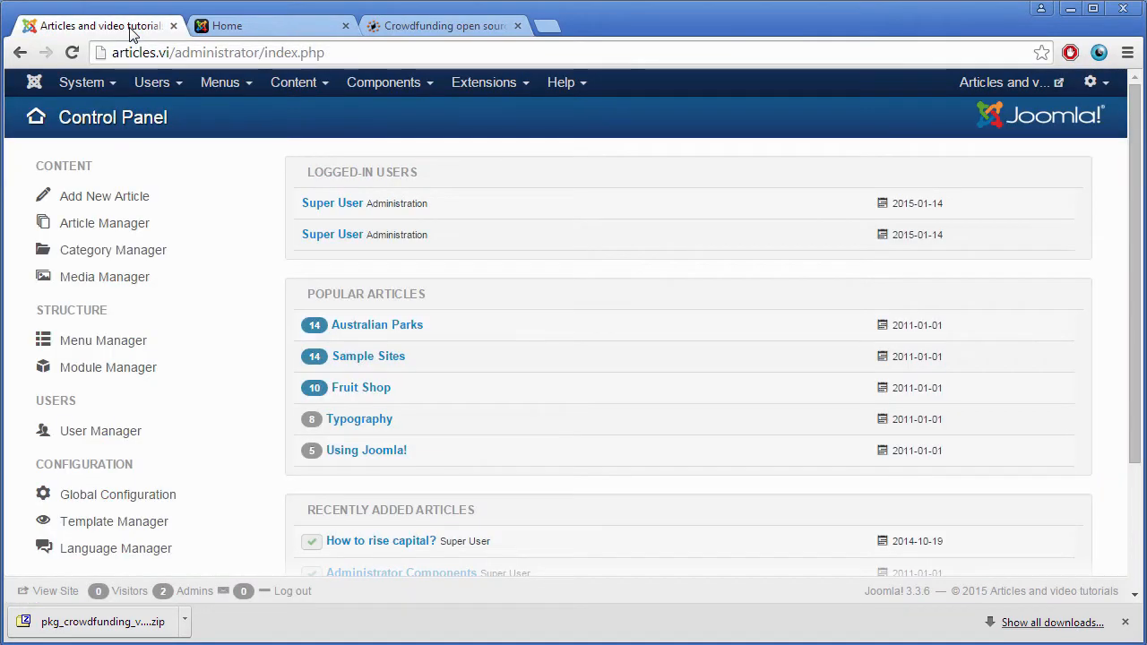
{"action": "mouse_move", "coordinate": [129, 45]}
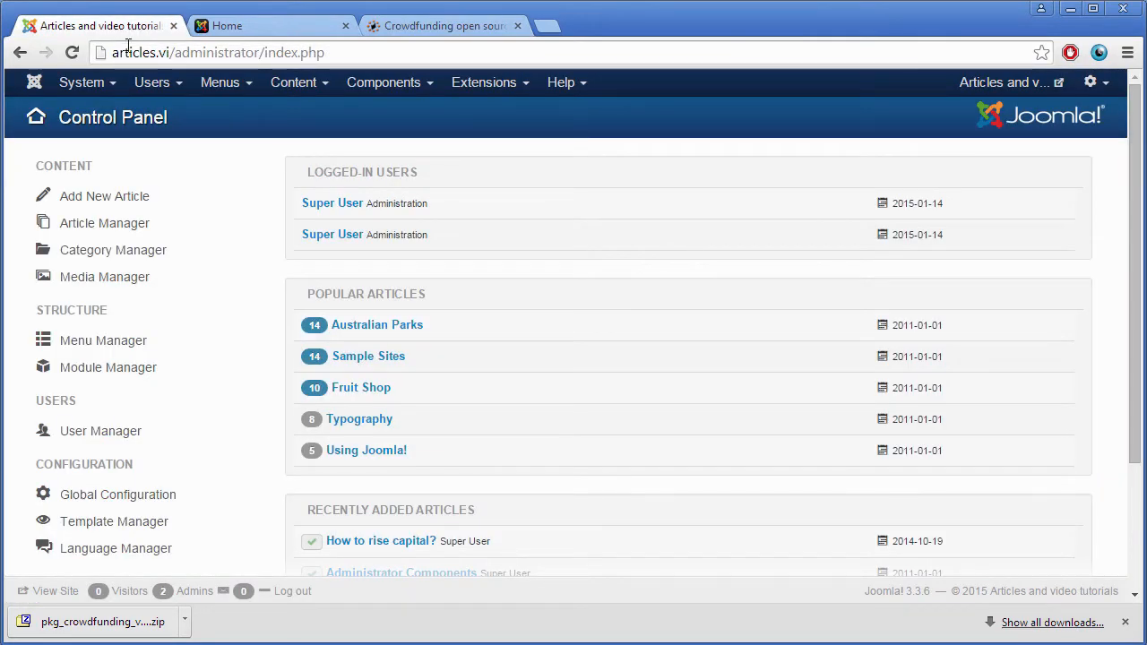
{"action": "left_click", "coordinate": [484, 82]}
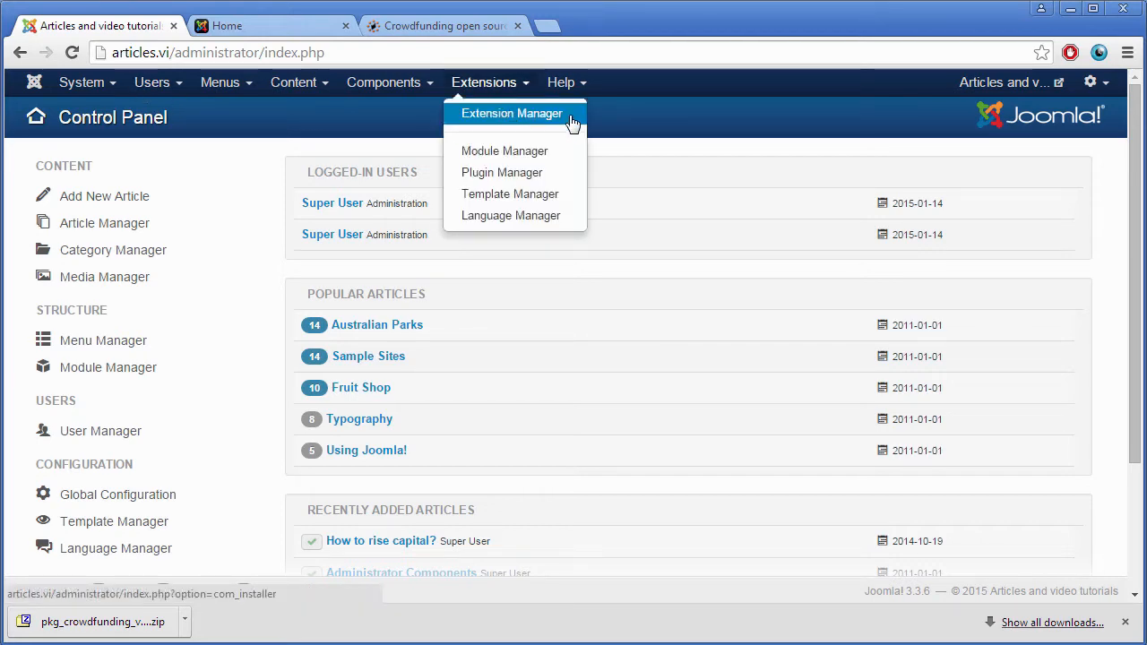
{"action": "left_click", "coordinate": [510, 113]}
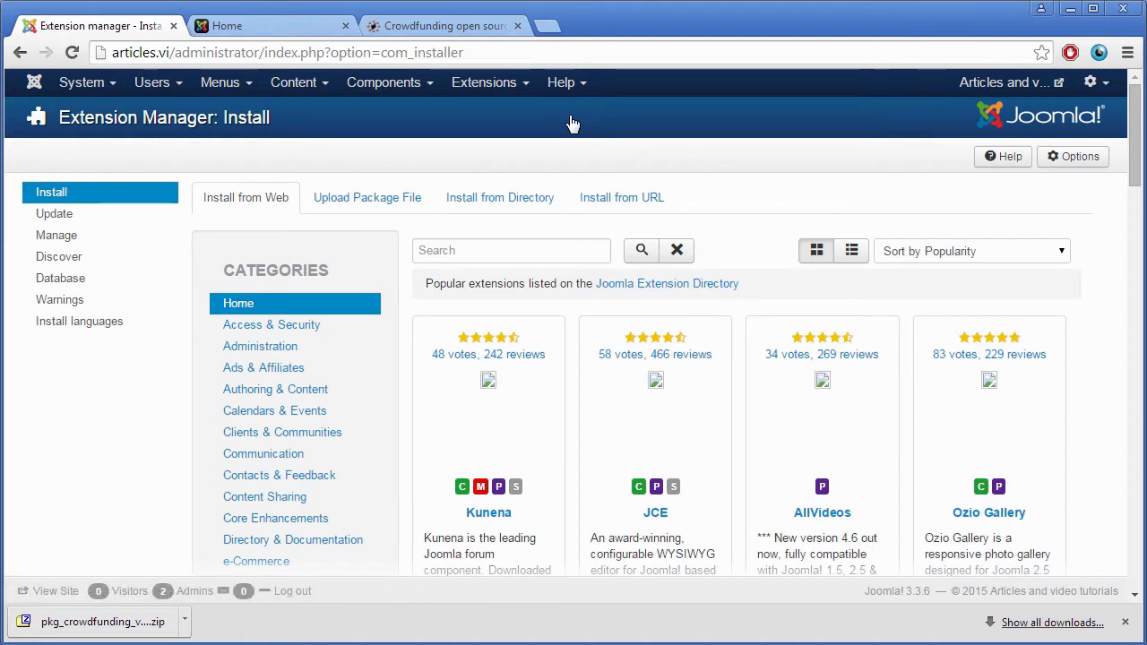
Step: Upload and install the downloaded pkg_crowdfunding zip via Upload Package File
{"action": "left_click", "coordinate": [365, 197]}
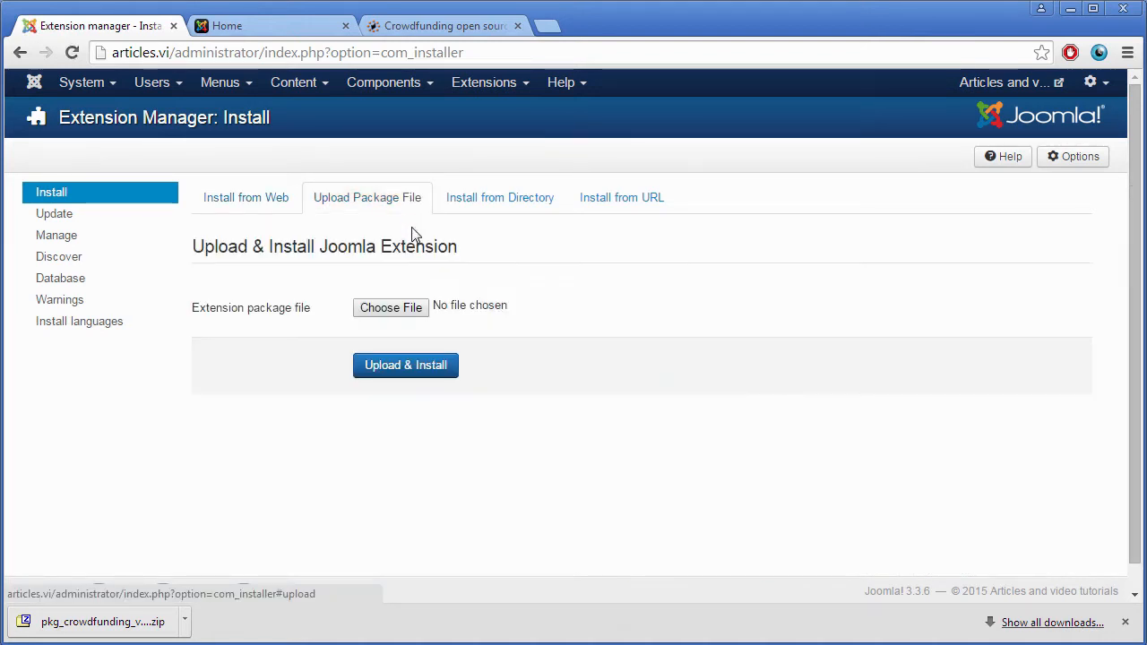
{"action": "left_click", "coordinate": [391, 308]}
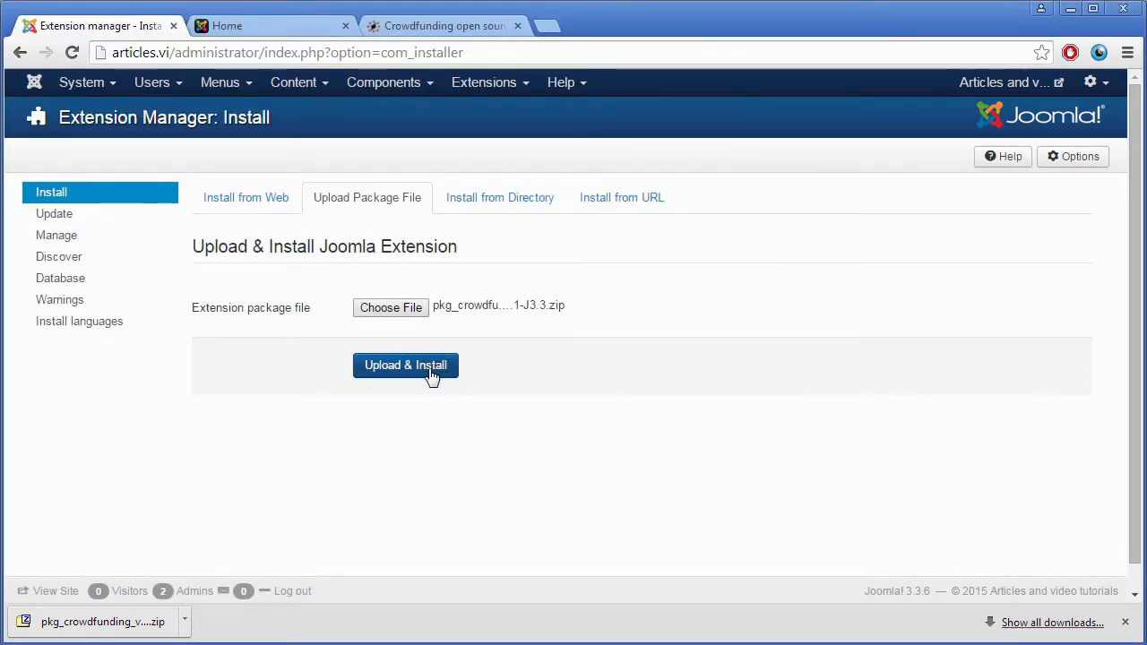
{"action": "left_click", "coordinate": [405, 366]}
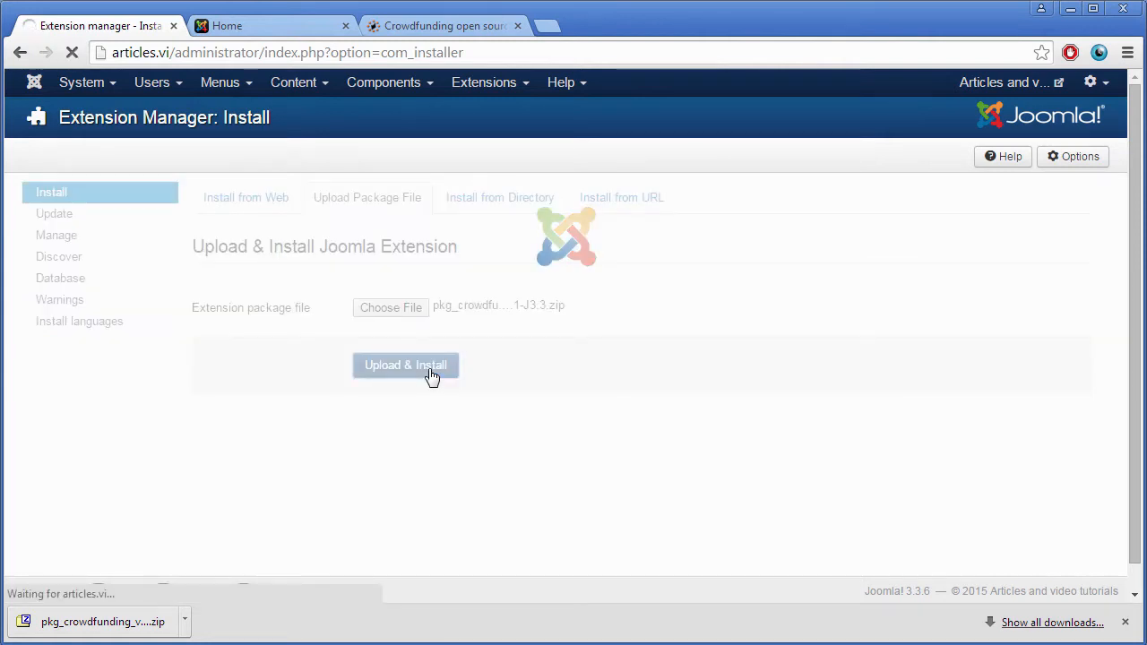
{"action": "left_click", "coordinate": [405, 366]}
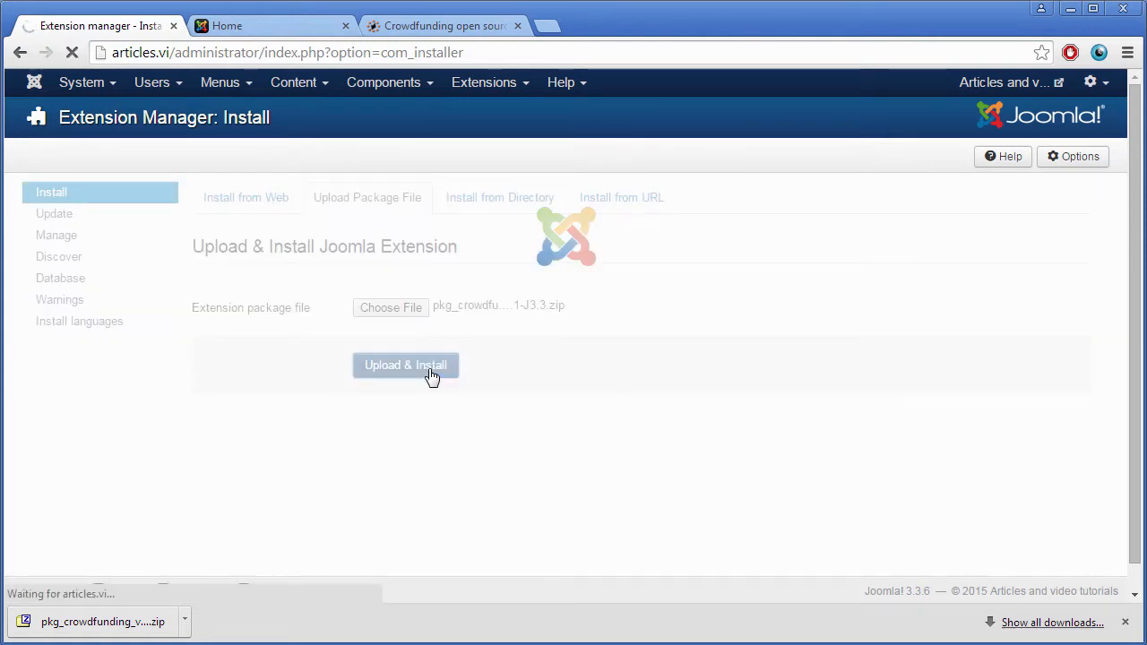
{"action": "left_click", "coordinate": [405, 365]}
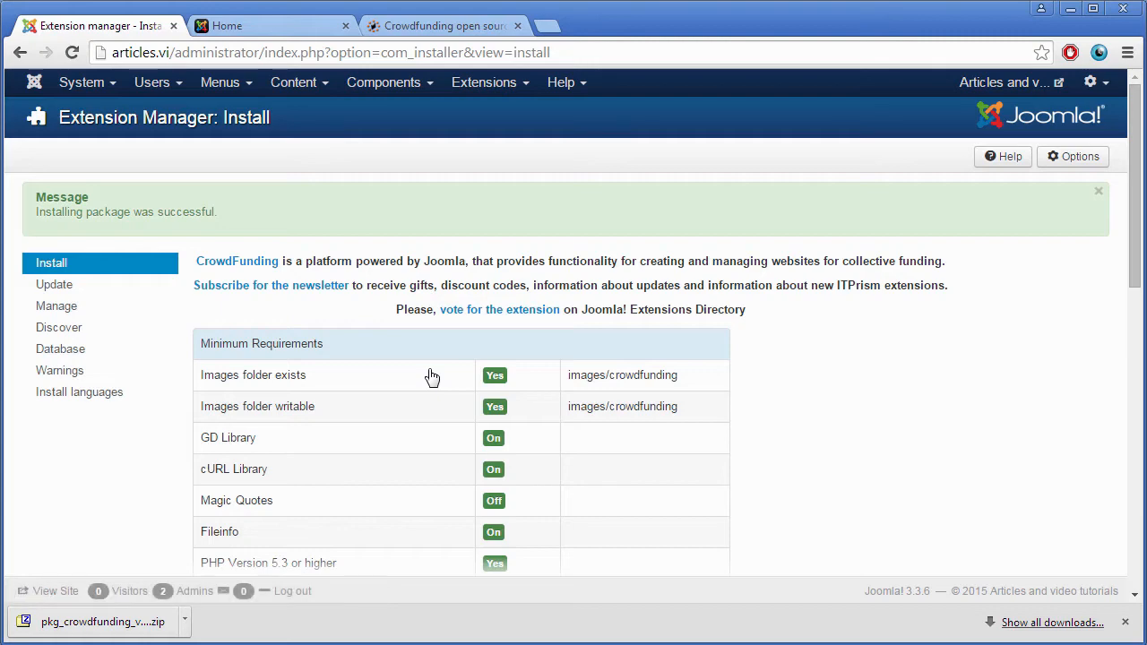
Step: Download the missing ITPrism Library version 1.20 from the requirements checklist and return to Joomla
{"action": "scroll", "scroll_direction": "down", "scroll_amount": 3}
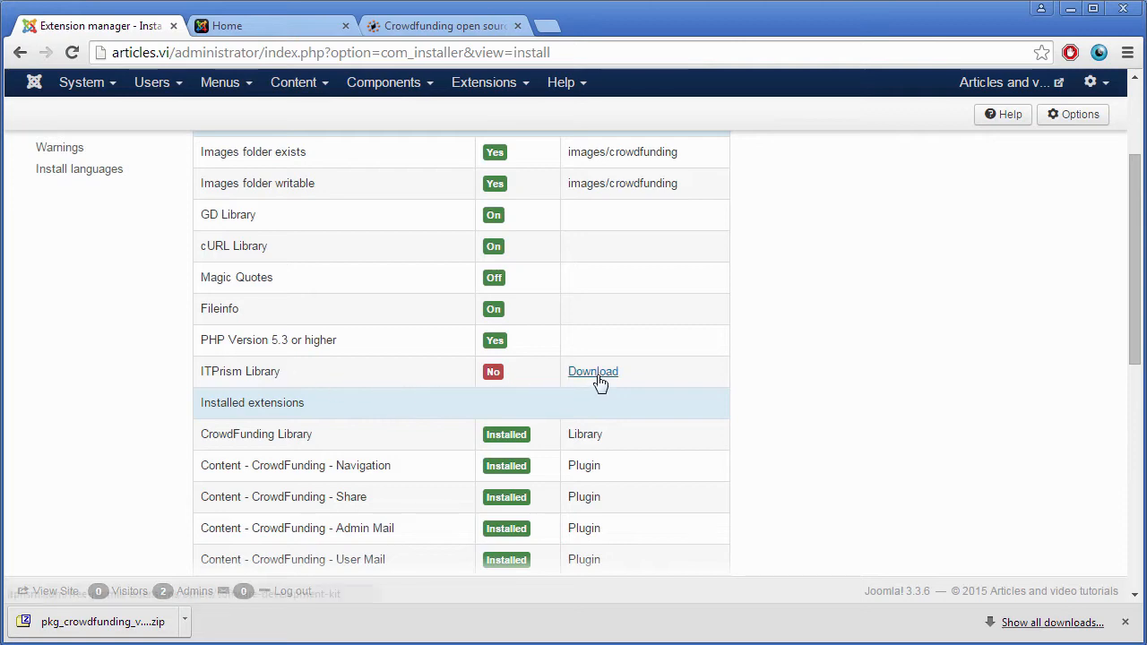
{"action": "left_click", "coordinate": [592, 371]}
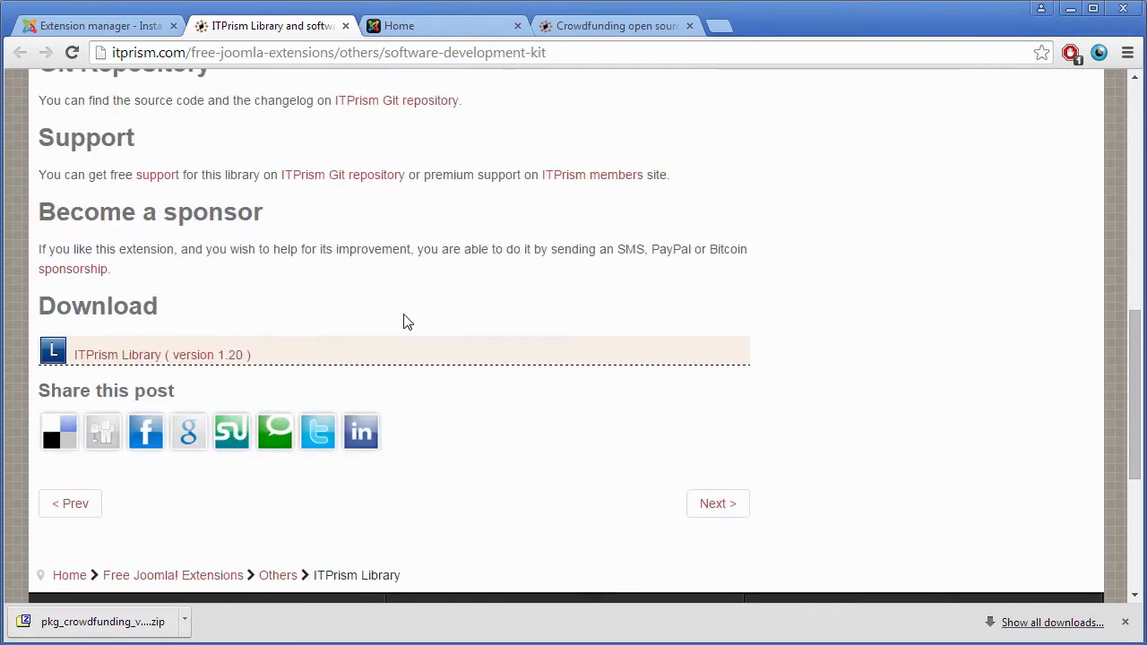
{"action": "left_click", "coordinate": [161, 355]}
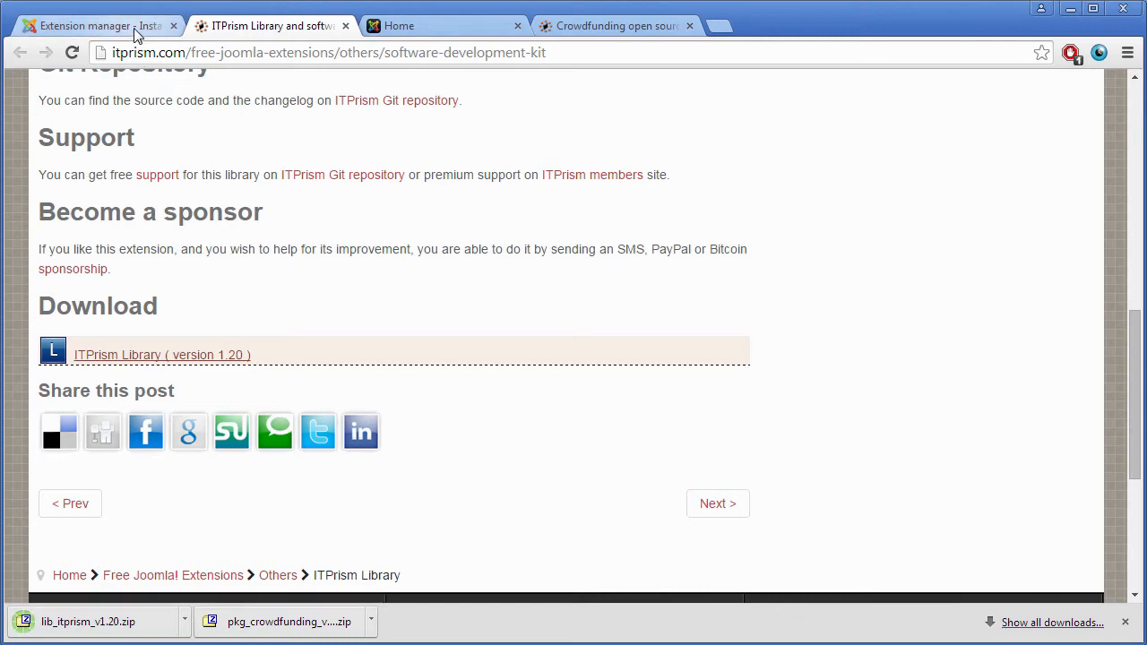
{"action": "left_click", "coordinate": [99, 25]}
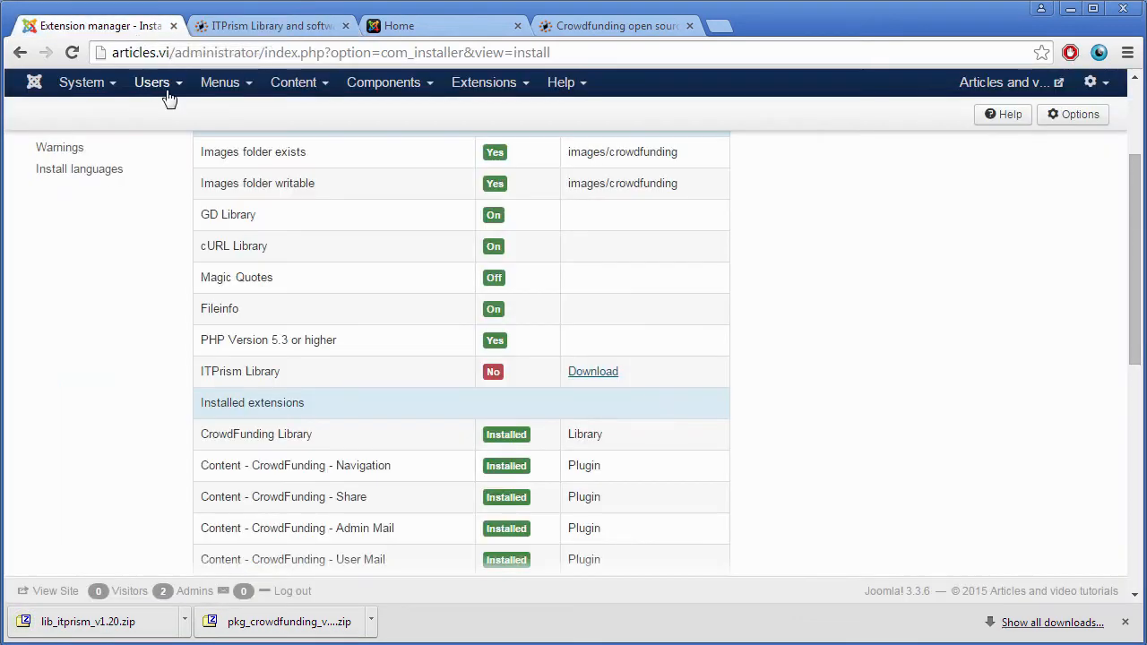
Step: Upload and install lib_itprism_v1.20.zip through the Extension Manager
{"action": "left_click", "coordinate": [484, 83]}
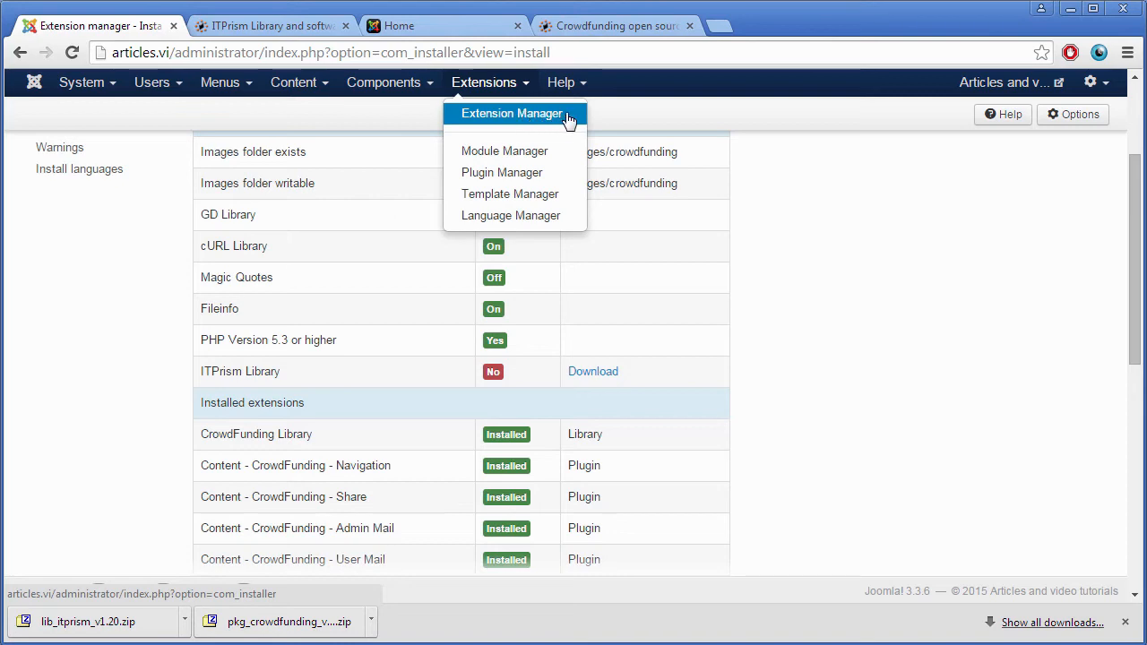
{"action": "left_click", "coordinate": [510, 113]}
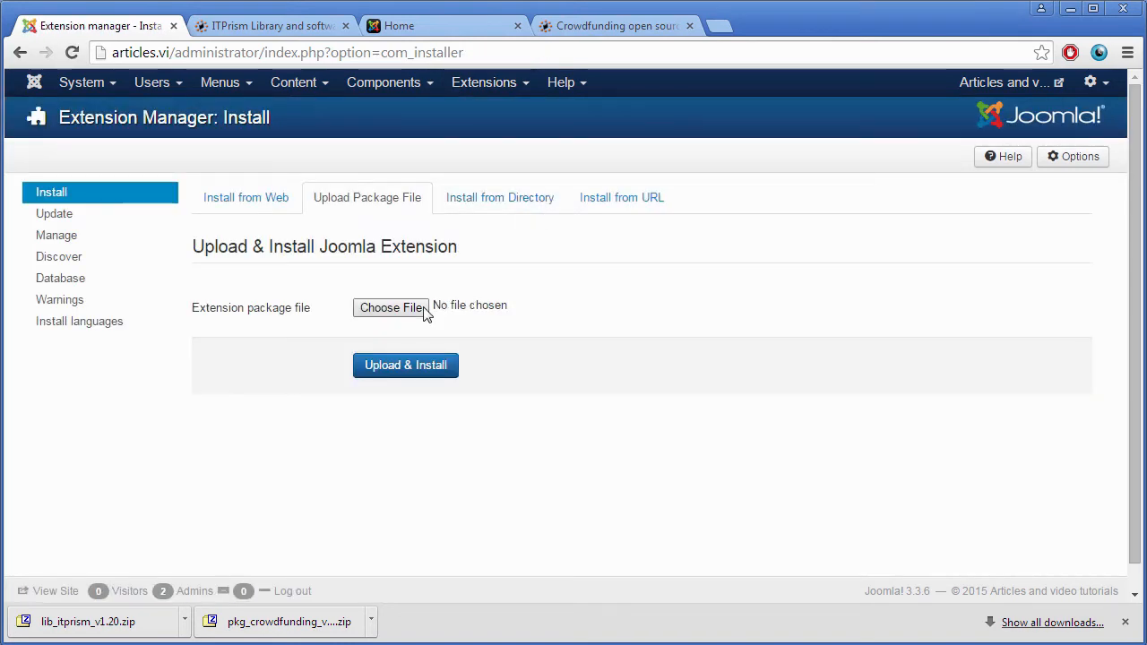
{"action": "left_click", "coordinate": [390, 308]}
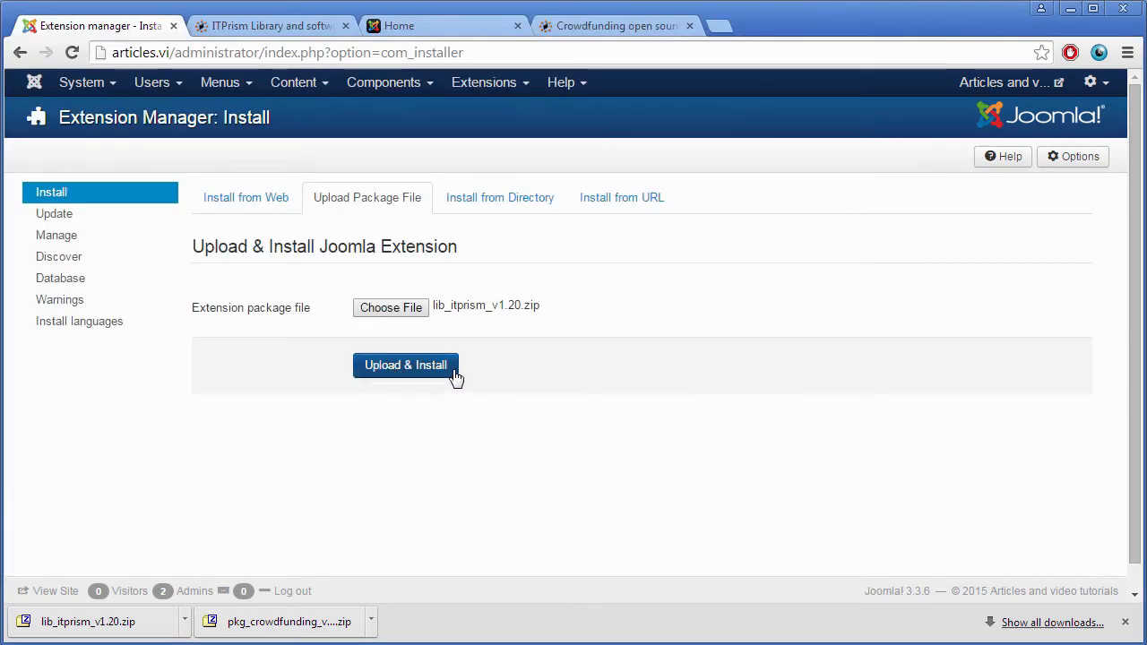
{"action": "left_click", "coordinate": [405, 366]}
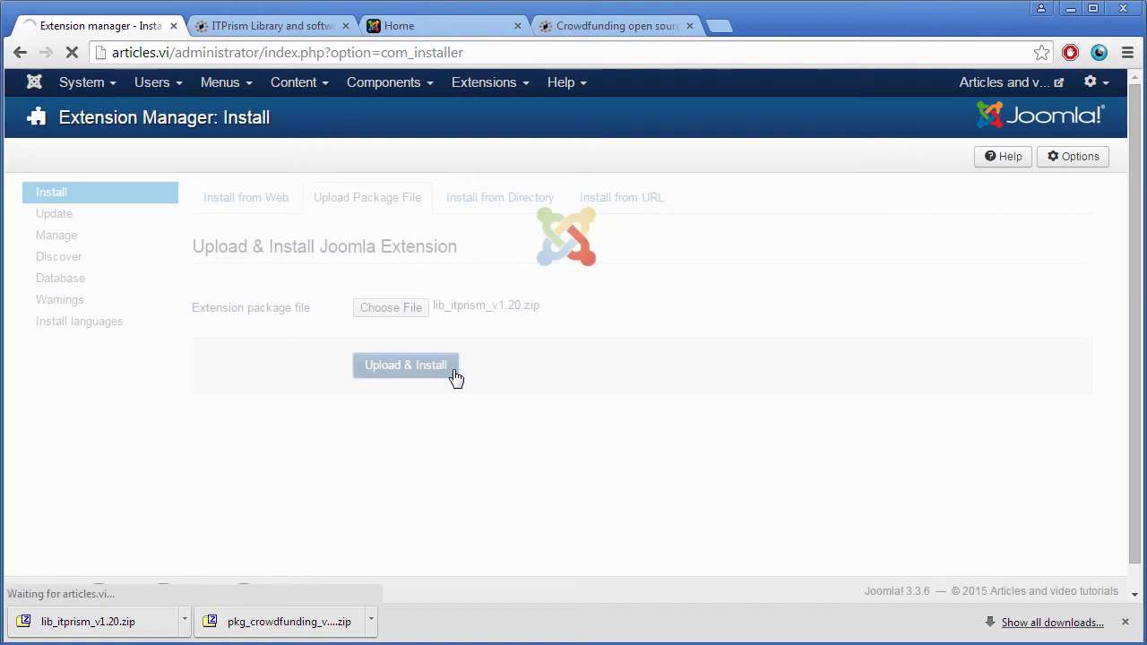
{"action": "left_click", "coordinate": [405, 365]}
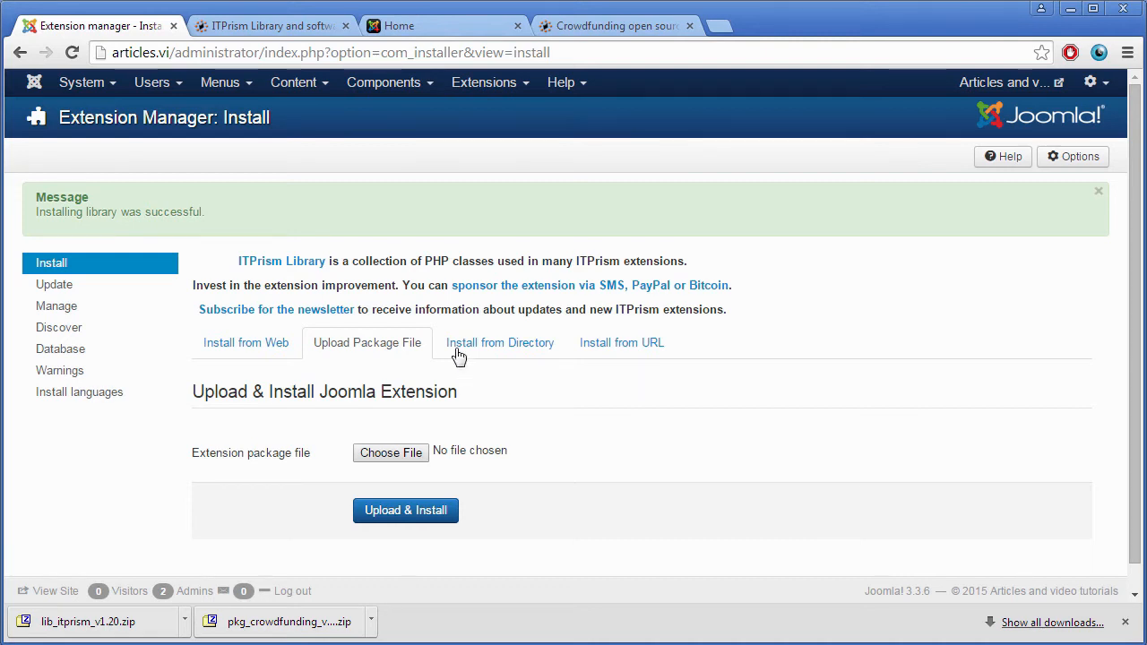
Step: Go to Components > CrowdFunding to view the component dashboard
{"action": "left_click", "coordinate": [385, 83]}
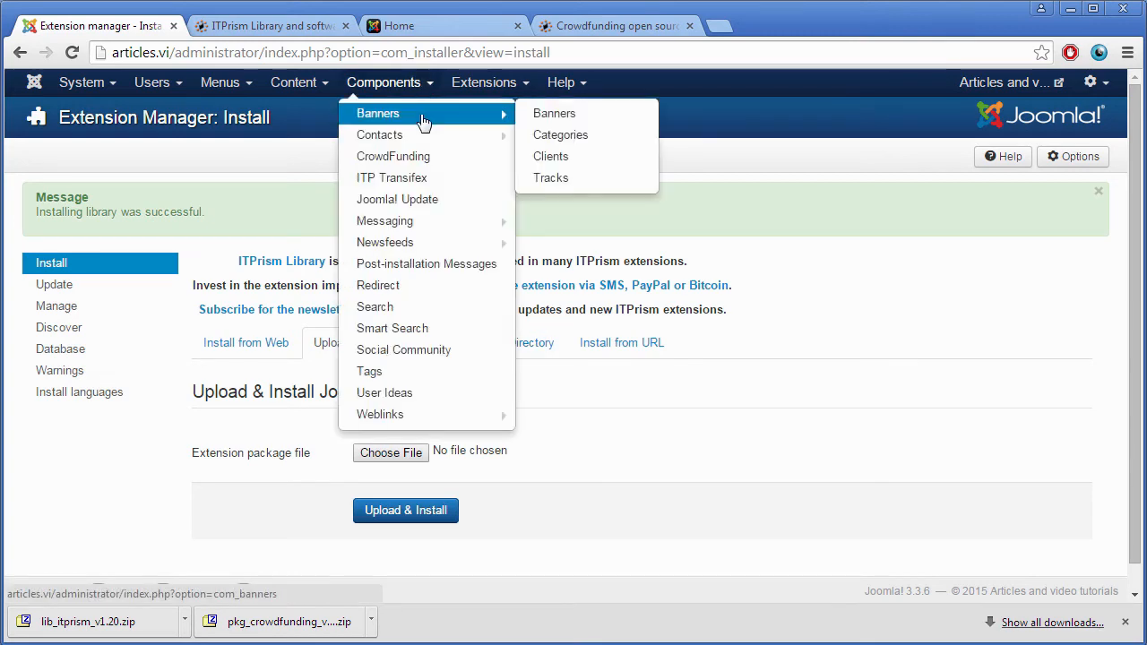
{"action": "left_click", "coordinate": [393, 156]}
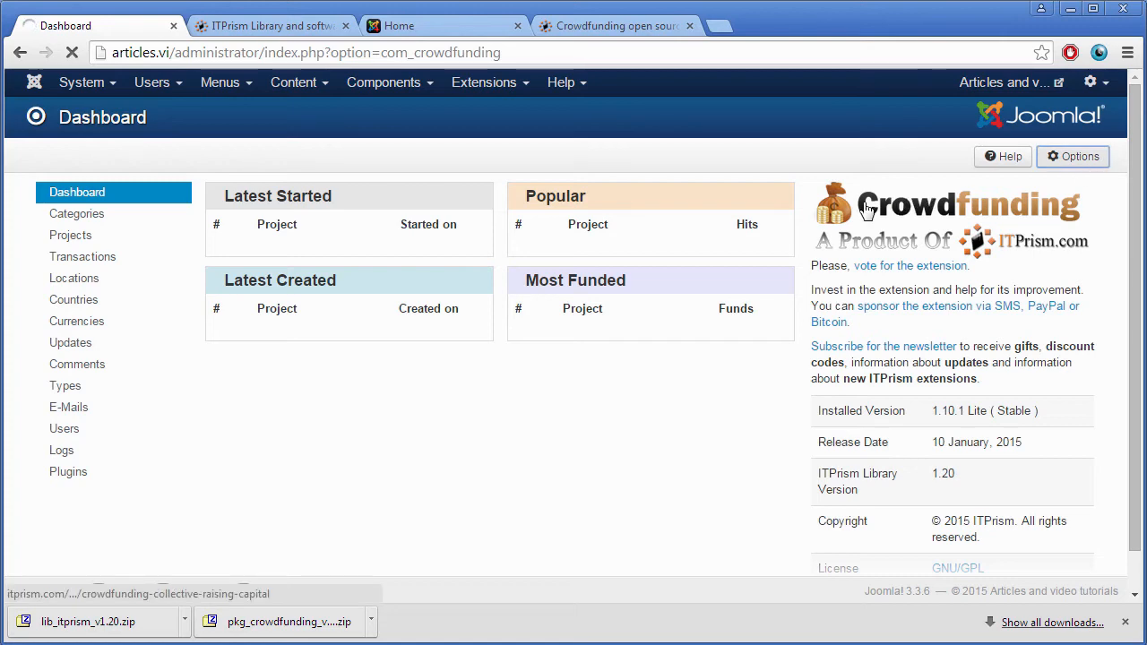
Step: In CrowdFunding Options, set Display Projects Number to Yes on the Categories tab
{"action": "left_click", "coordinate": [1071, 156]}
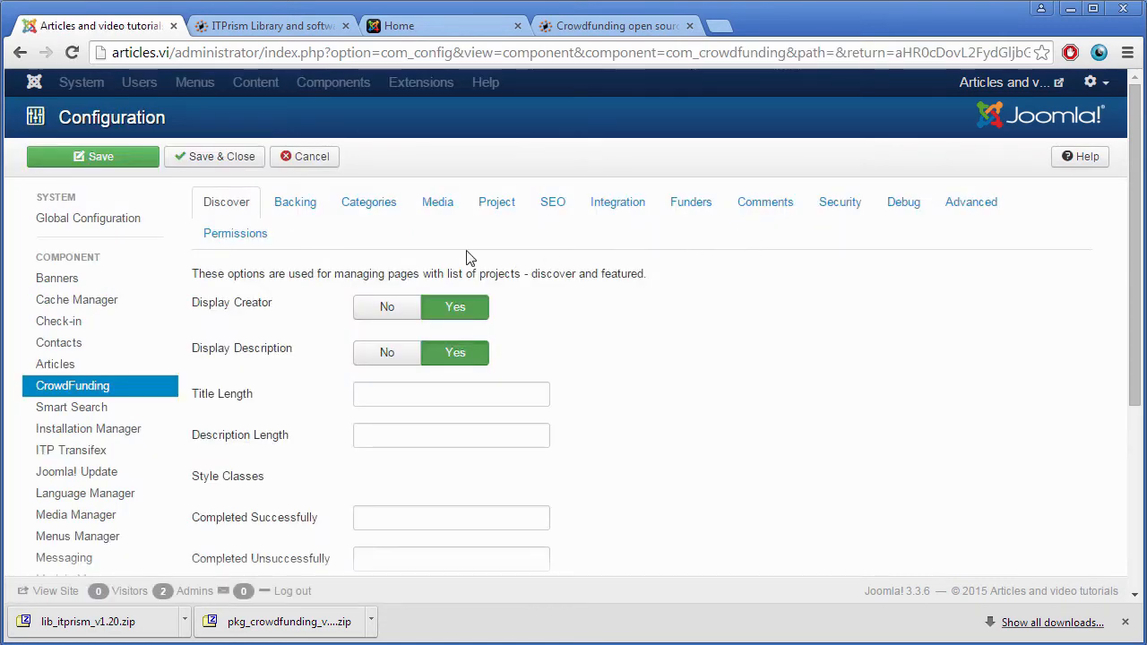
{"action": "mouse_move", "coordinate": [451, 251]}
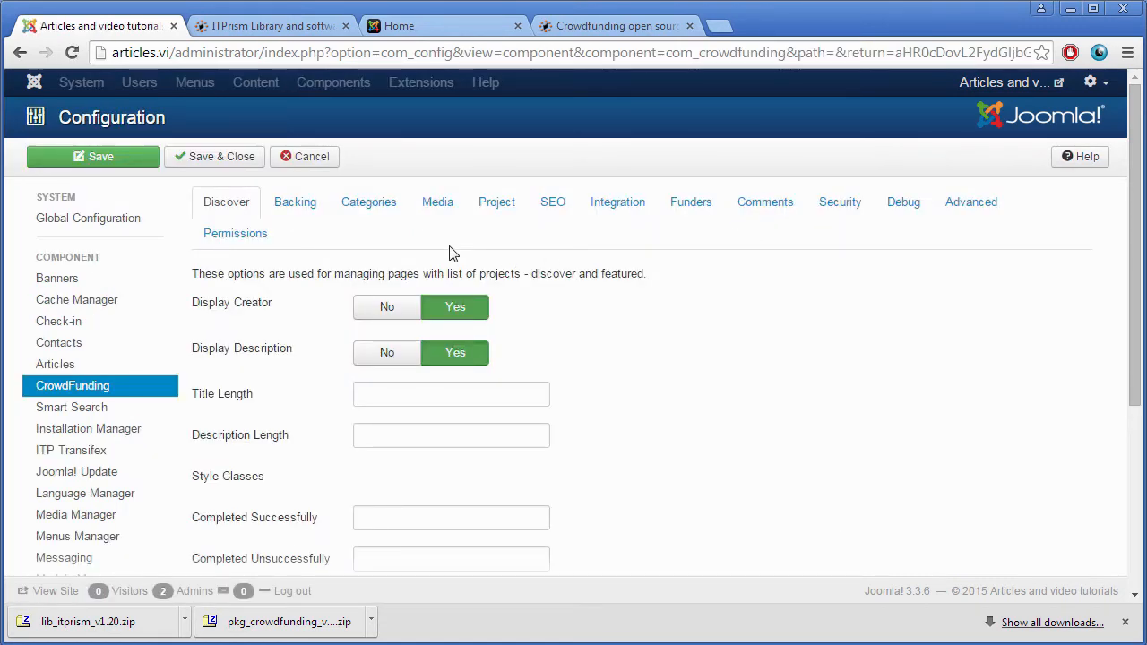
{"action": "left_click", "coordinate": [294, 200]}
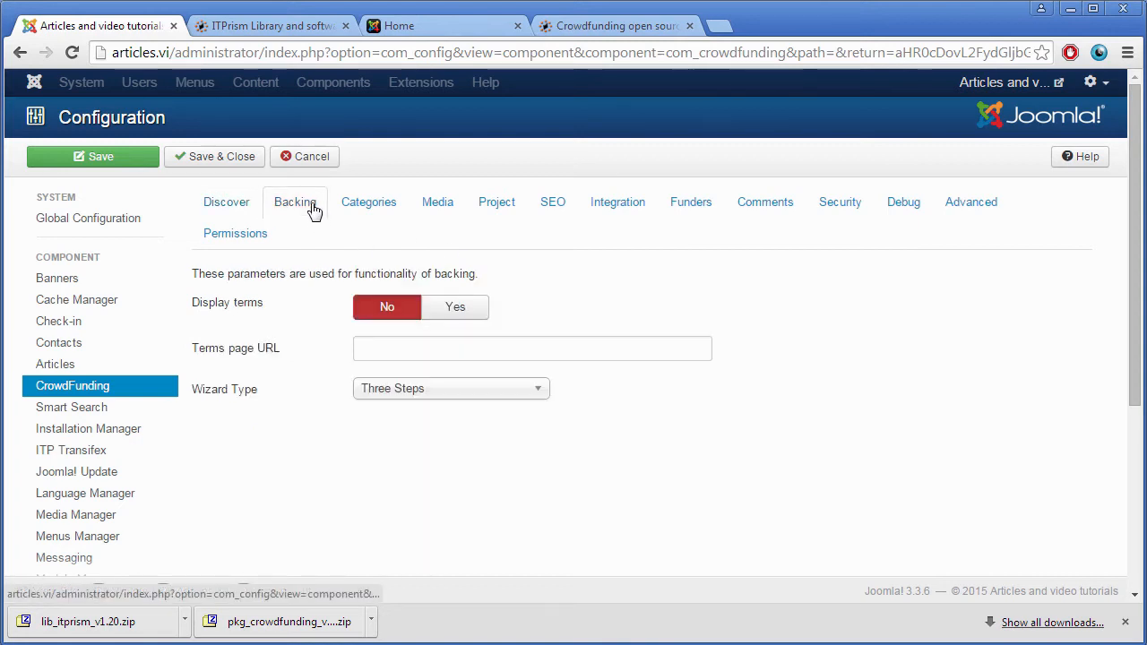
{"action": "left_click", "coordinate": [369, 201]}
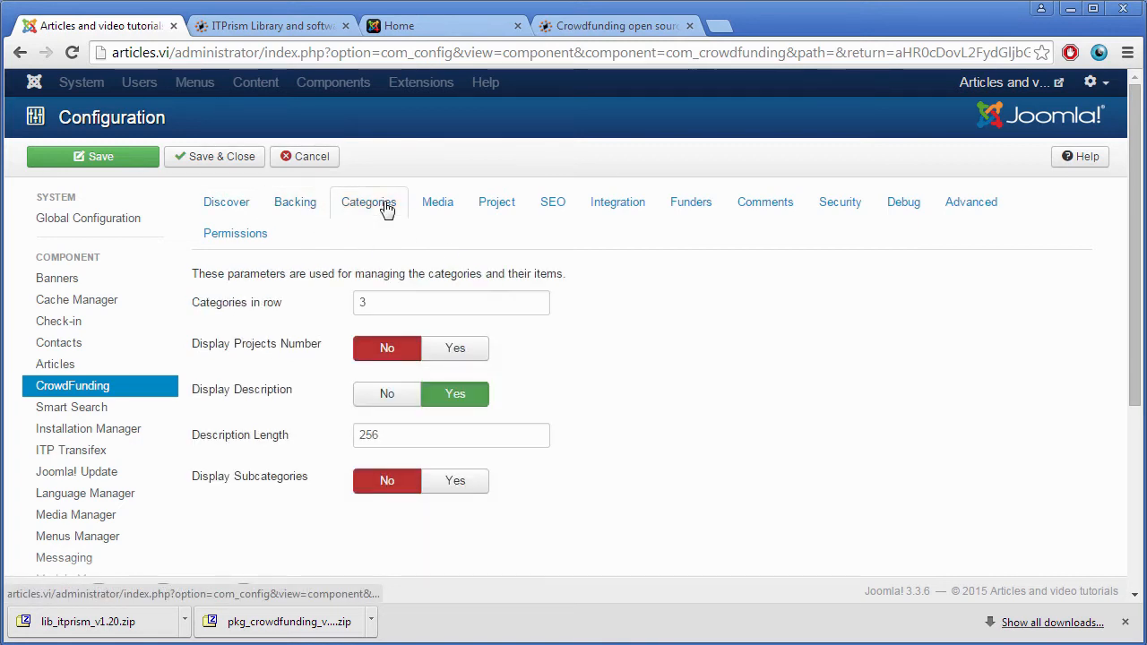
{"action": "mouse_move", "coordinate": [496, 201]}
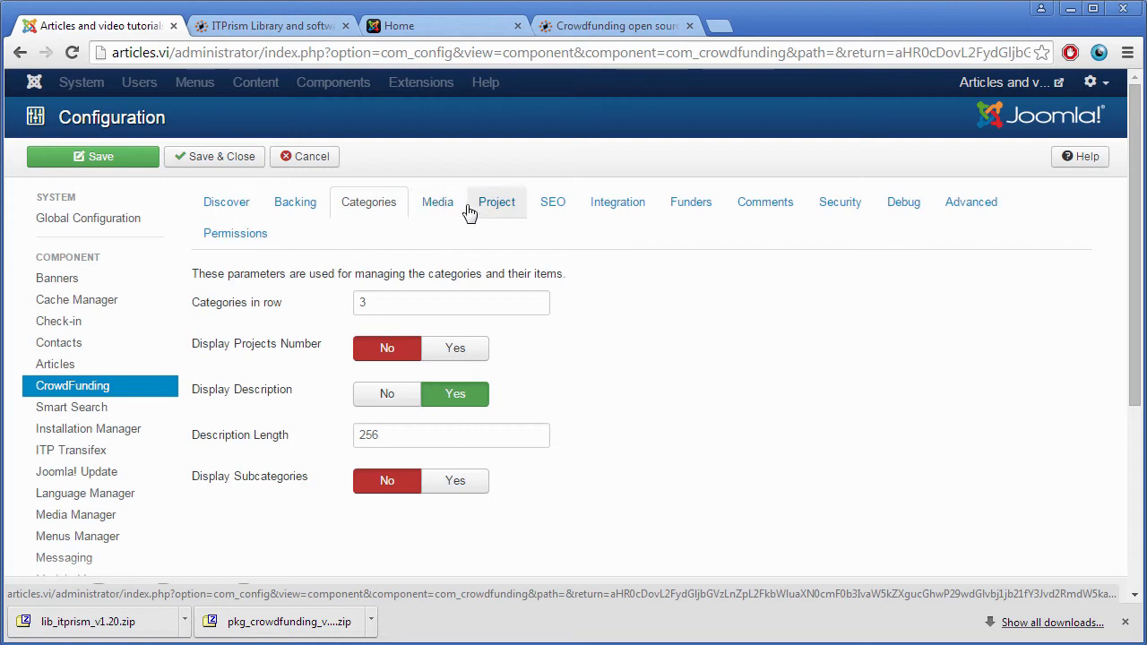
{"action": "left_click", "coordinate": [455, 348]}
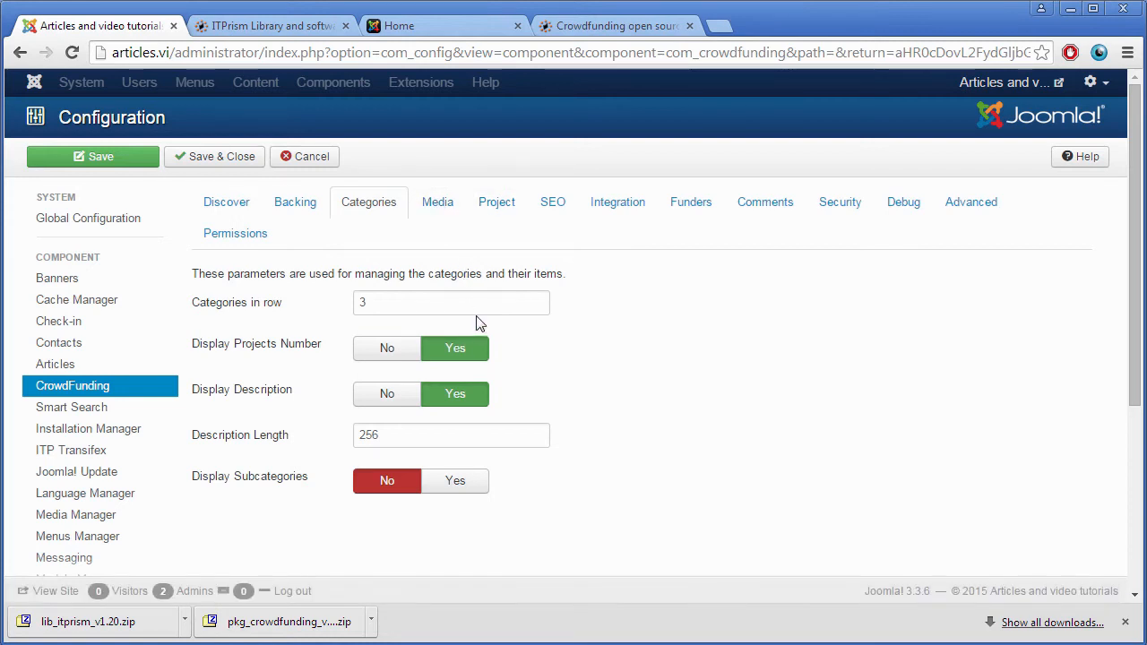
{"action": "left_click", "coordinate": [437, 201]}
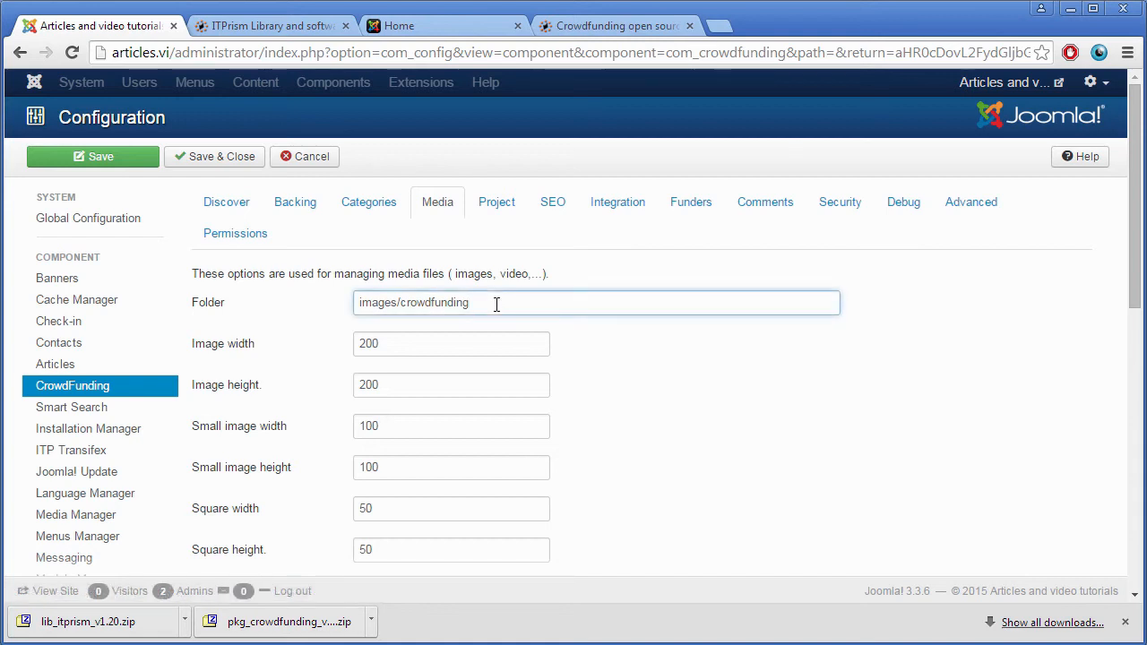
{"action": "mouse_move", "coordinate": [498, 200]}
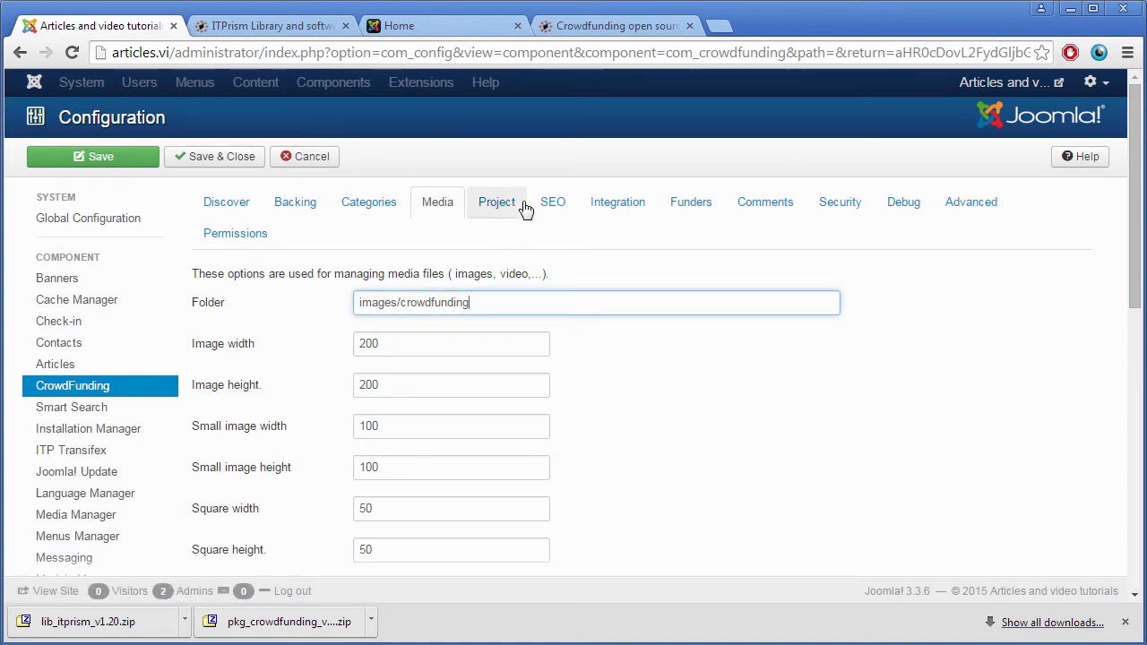
Step: Set the Project currency to EUR - Euro and save the options
{"action": "left_click", "coordinate": [497, 201]}
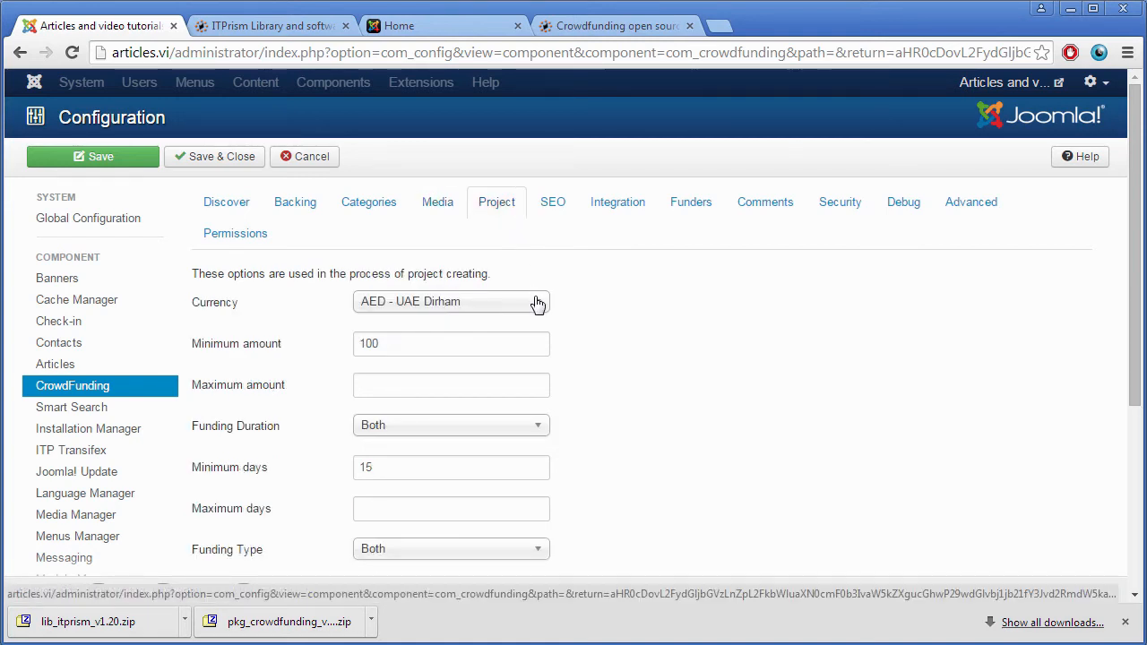
{"action": "left_click", "coordinate": [451, 301]}
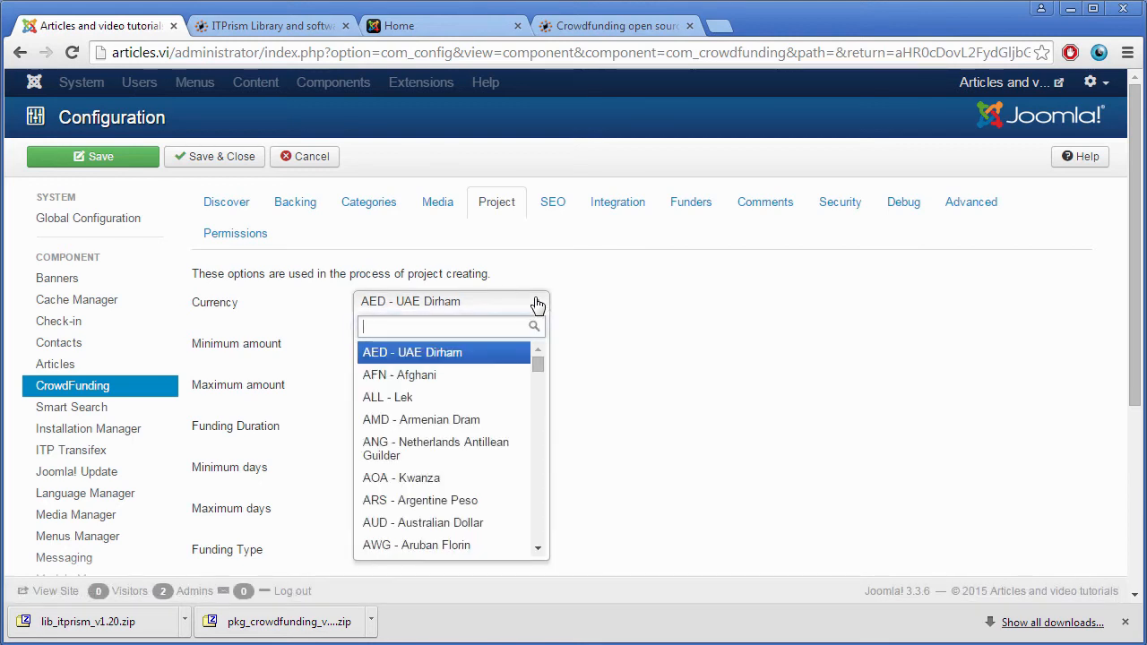
{"action": "type", "text": "eu"}
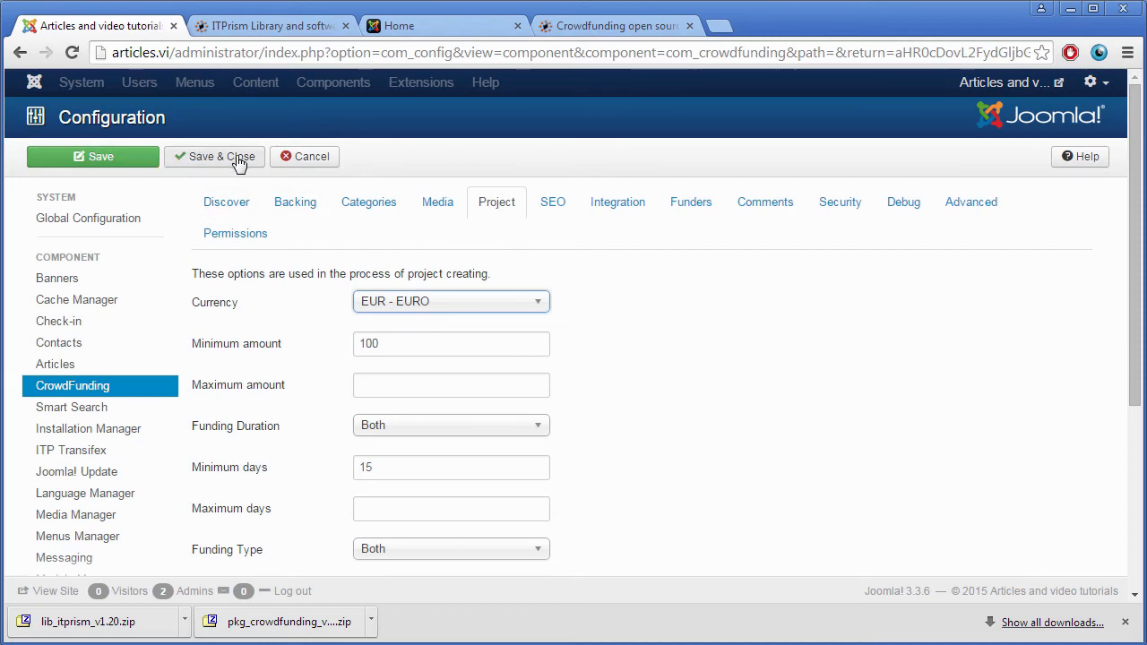
{"action": "left_click", "coordinate": [215, 156]}
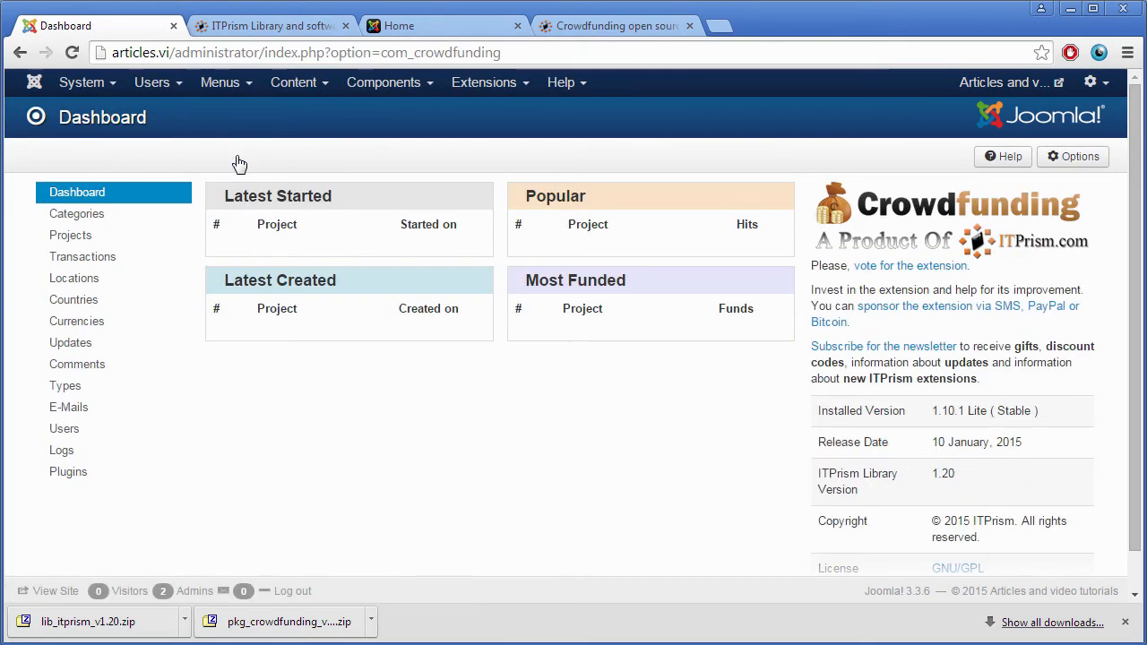
{"action": "mouse_move", "coordinate": [314, 177]}
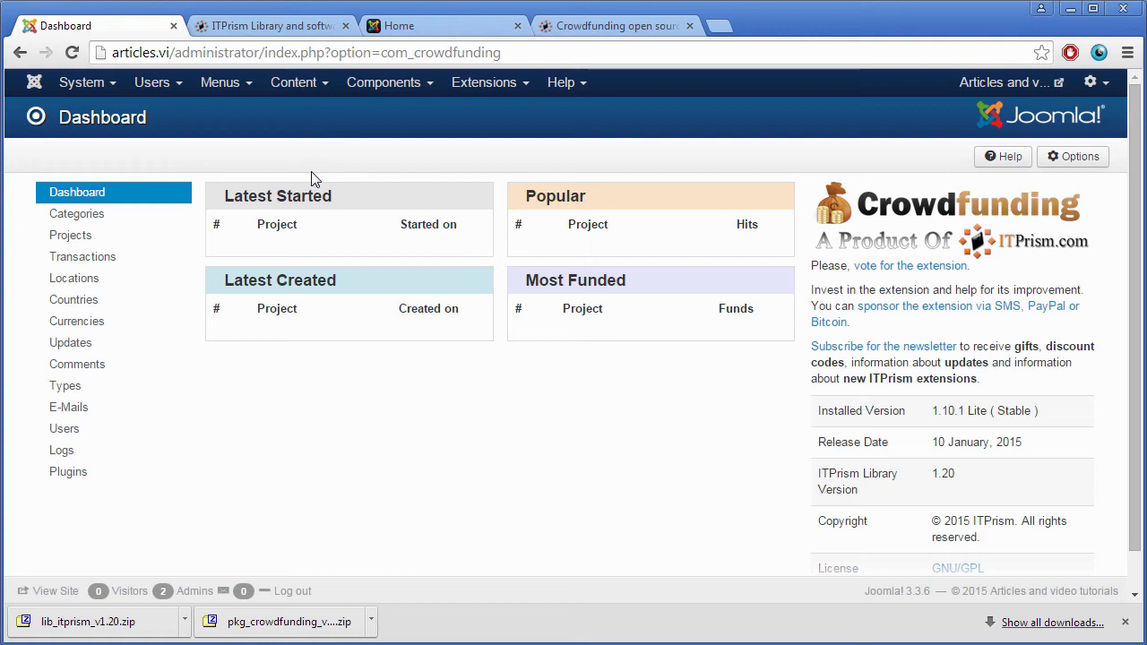
{"action": "mouse_move", "coordinate": [507, 108]}
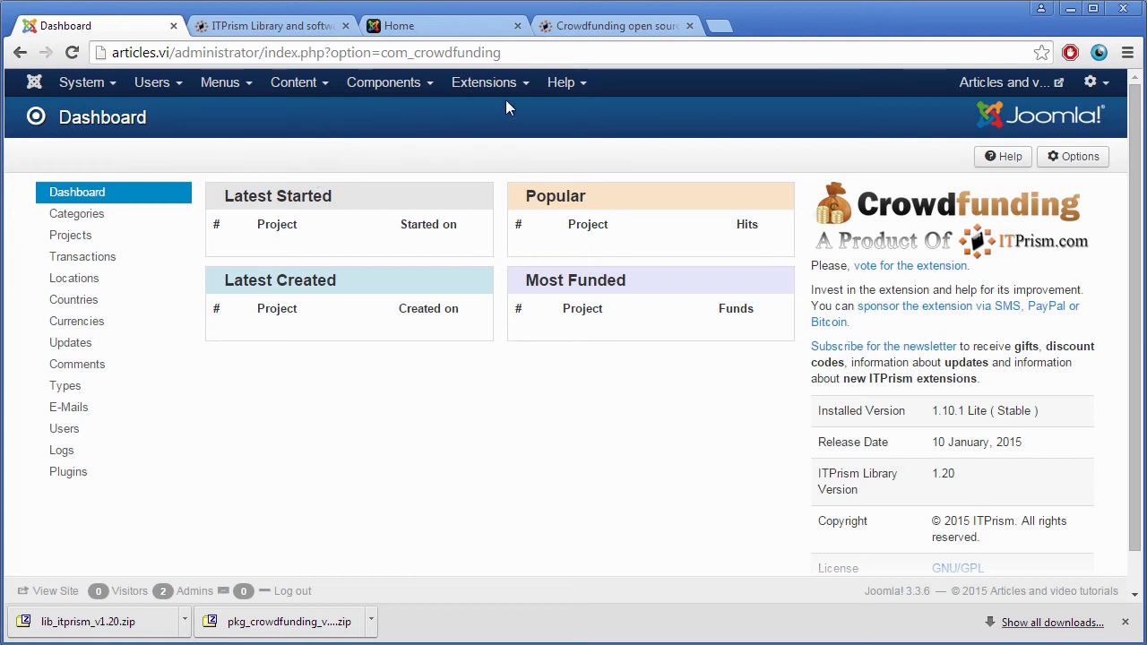
Step: Bring up the Extensions menu from the CrowdFunding dashboard
{"action": "left_click", "coordinate": [484, 83]}
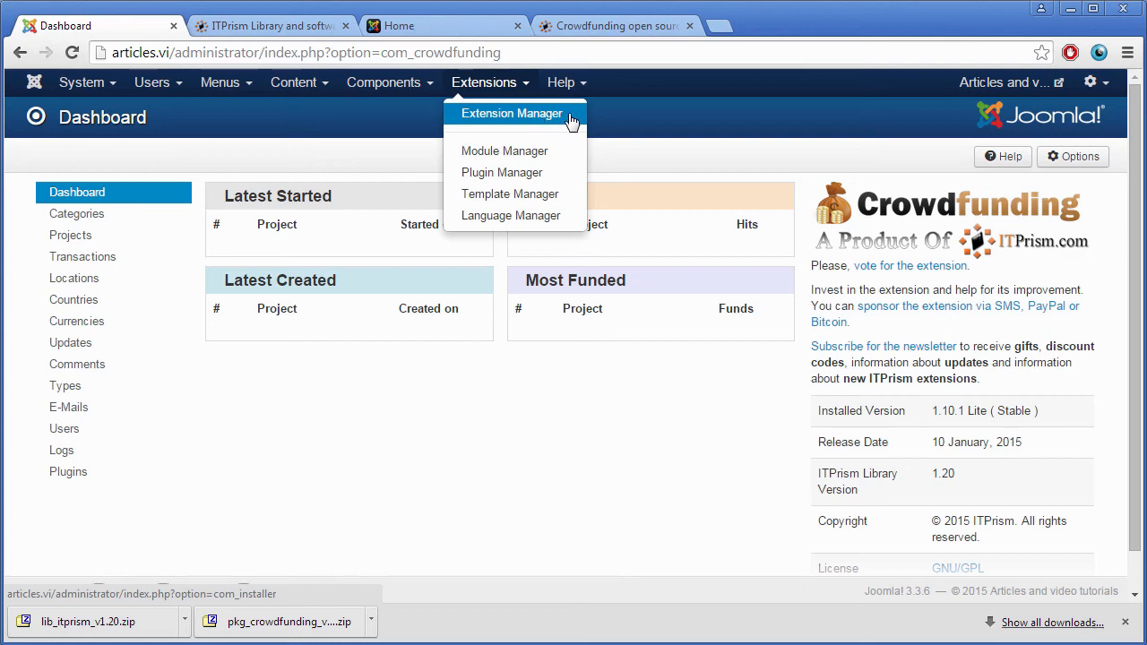
Step: Upload pkg_crowdfunding_v1.11-J3.3.zip in Extension Manager to start the upgrade install
{"action": "left_click", "coordinate": [512, 113]}
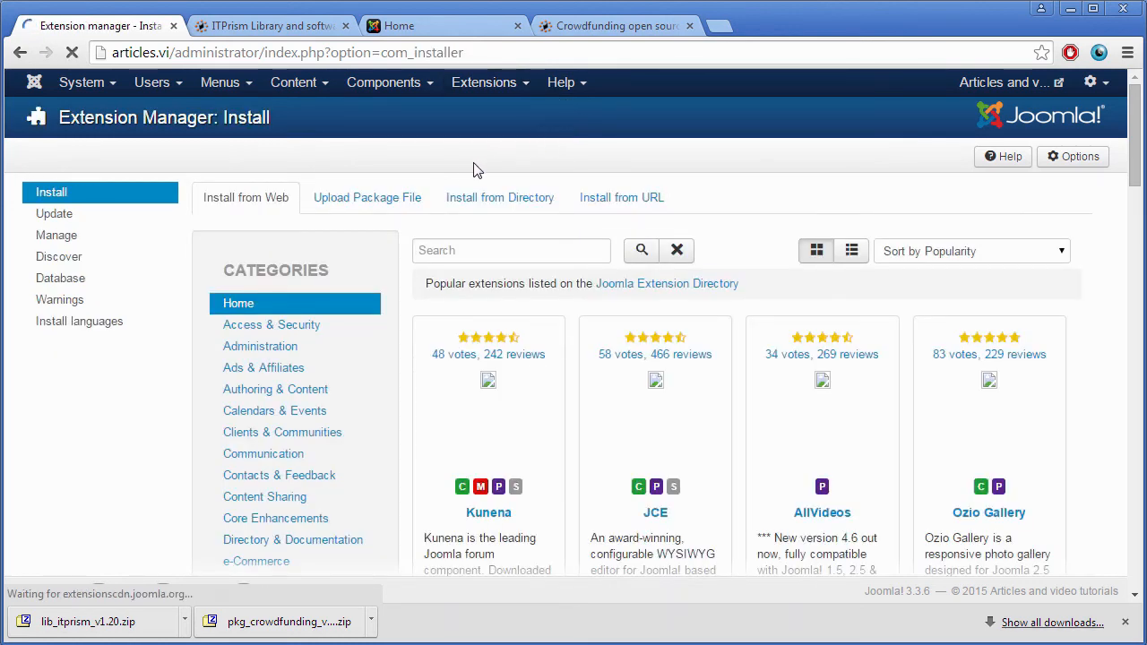
{"action": "left_click", "coordinate": [365, 197]}
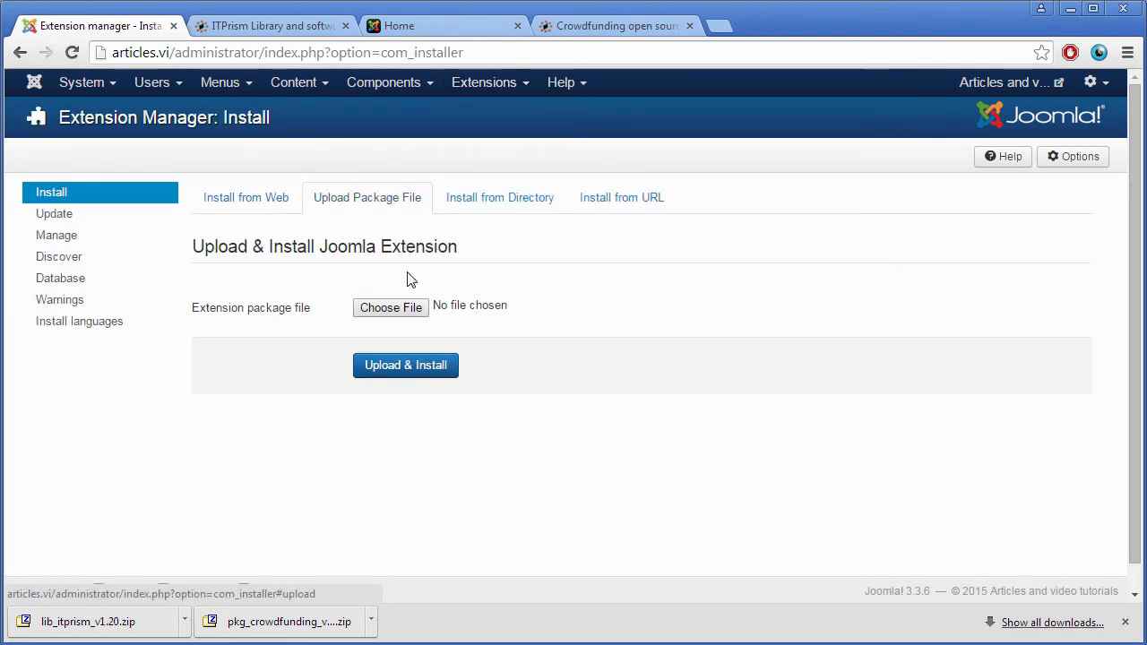
{"action": "left_click", "coordinate": [391, 308]}
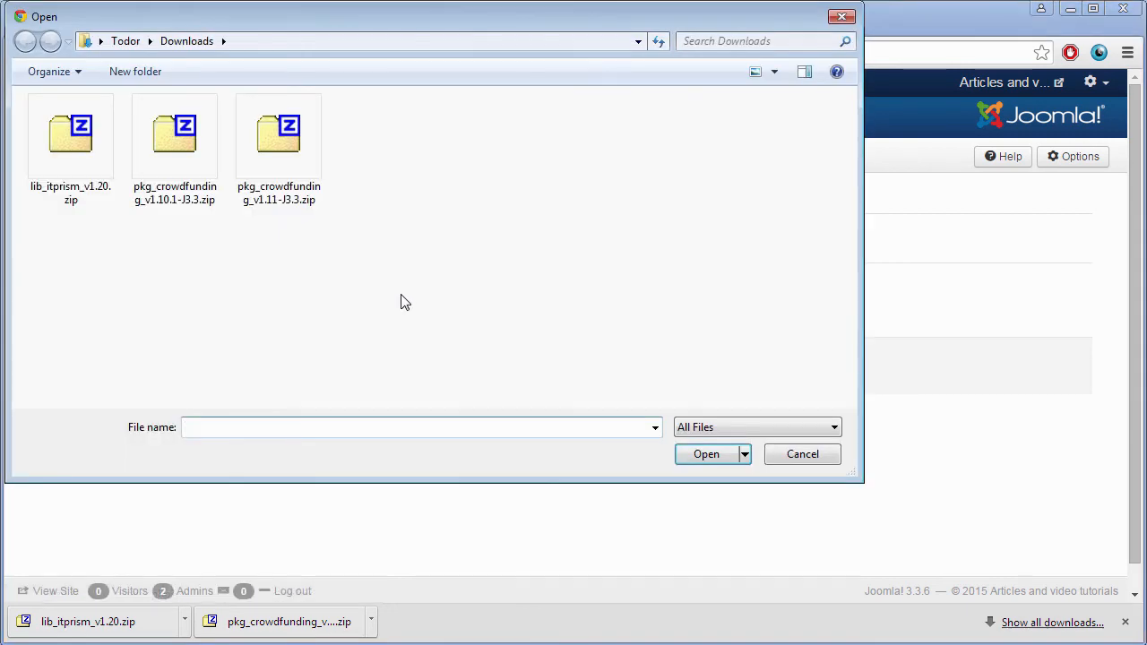
{"action": "left_click", "coordinate": [279, 134]}
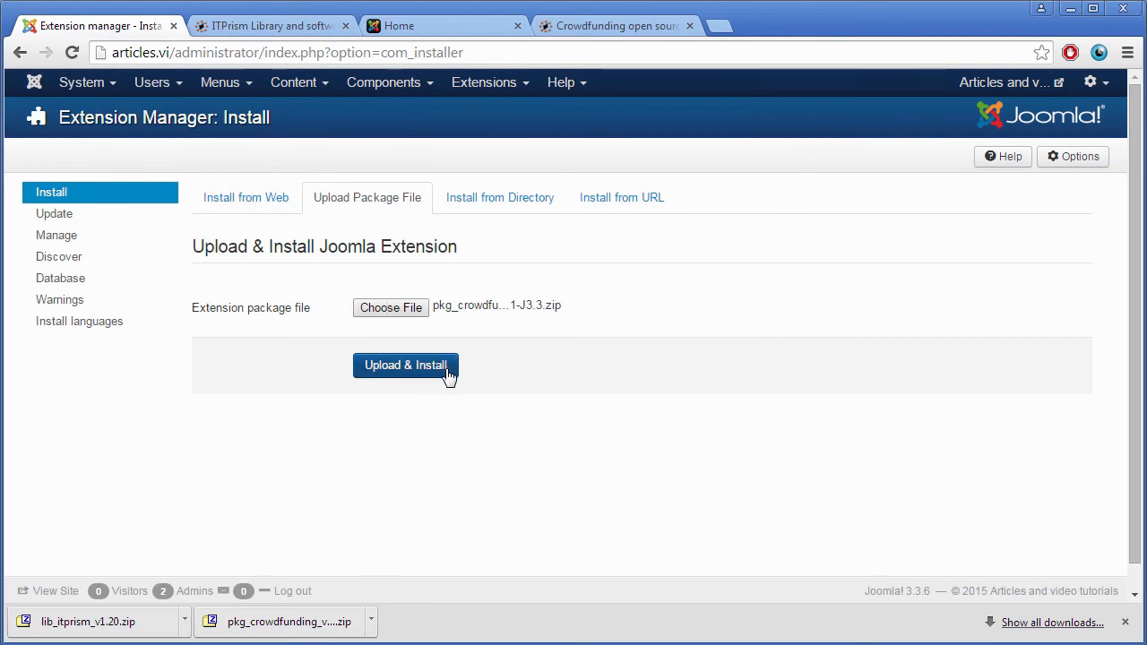
{"action": "left_click", "coordinate": [404, 366]}
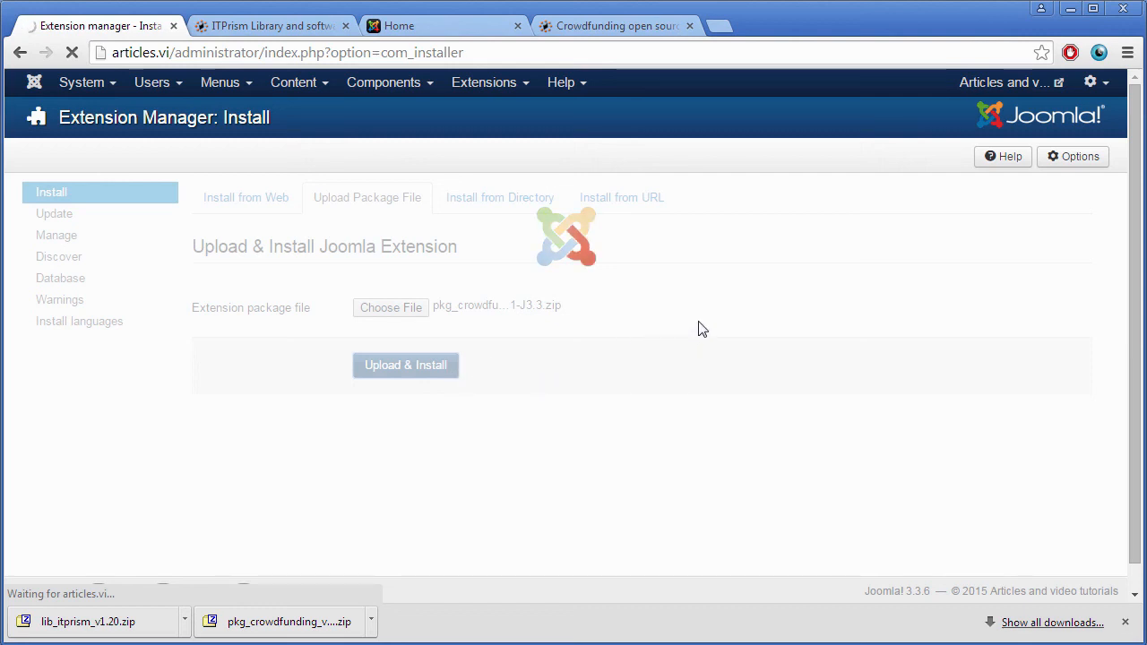
Step: Confirm the CrowdFunding 1.11 package installed successfully with its plugins and modules listed
{"action": "left_click", "coordinate": [405, 365]}
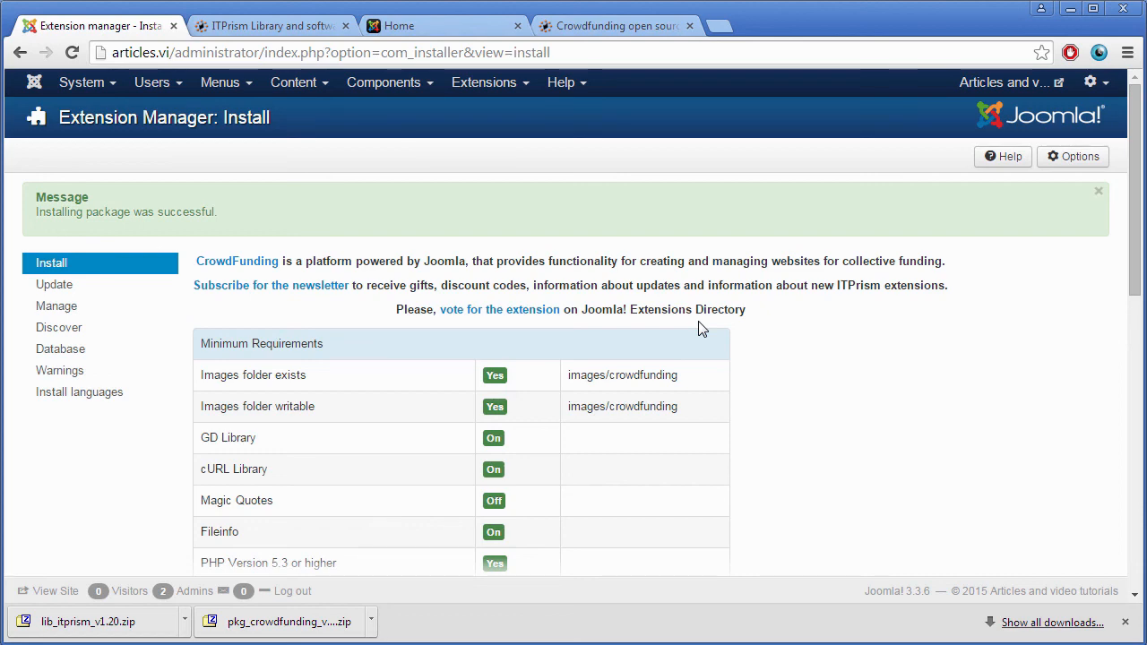
{"action": "scroll", "scroll_direction": "down", "scroll_amount": 3}
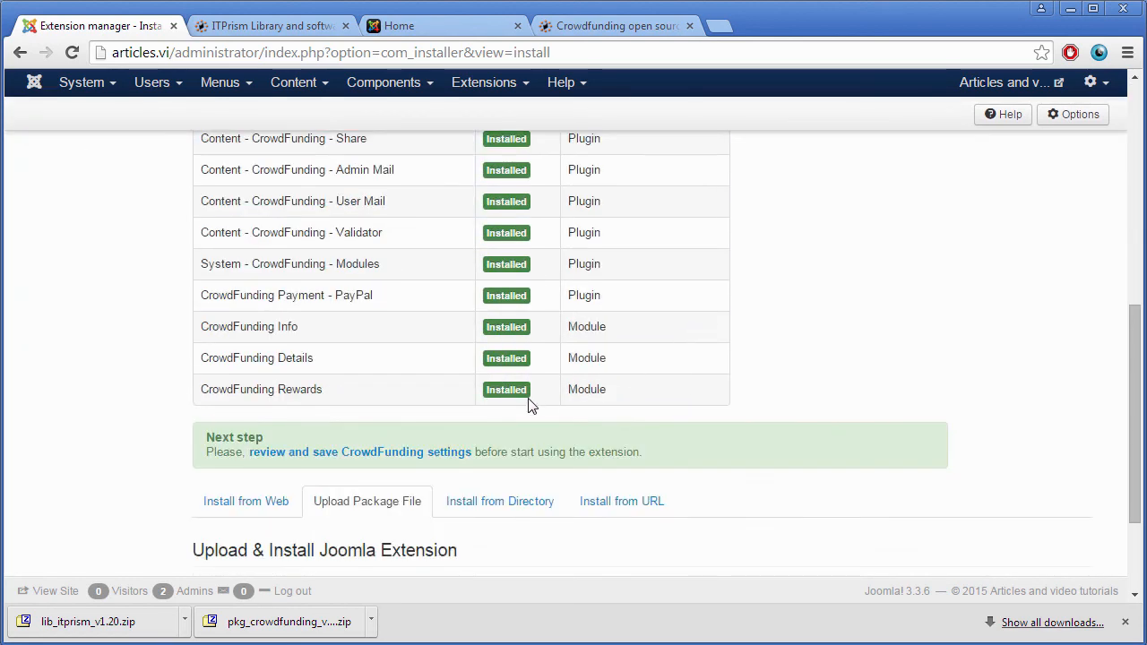